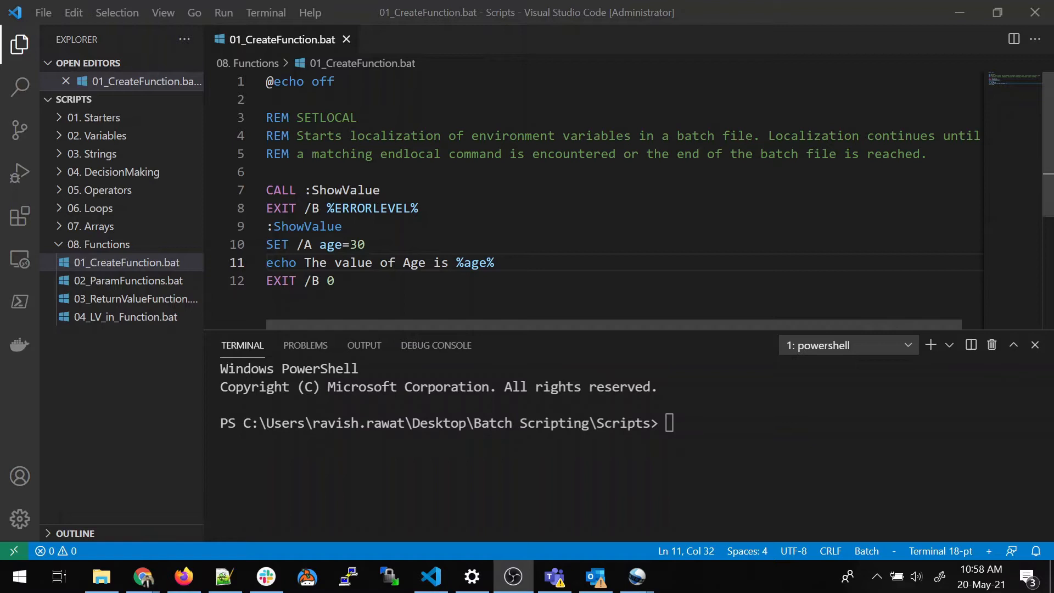
{"action": "mouse_move", "coordinate": [127, 276]}
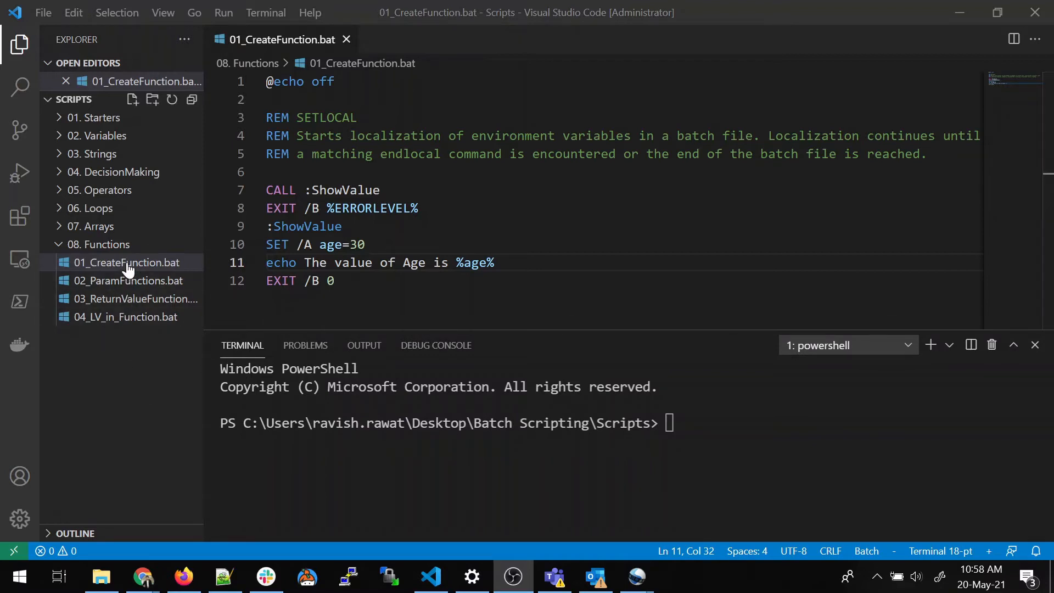
{"action": "mouse_move", "coordinate": [127, 346]}
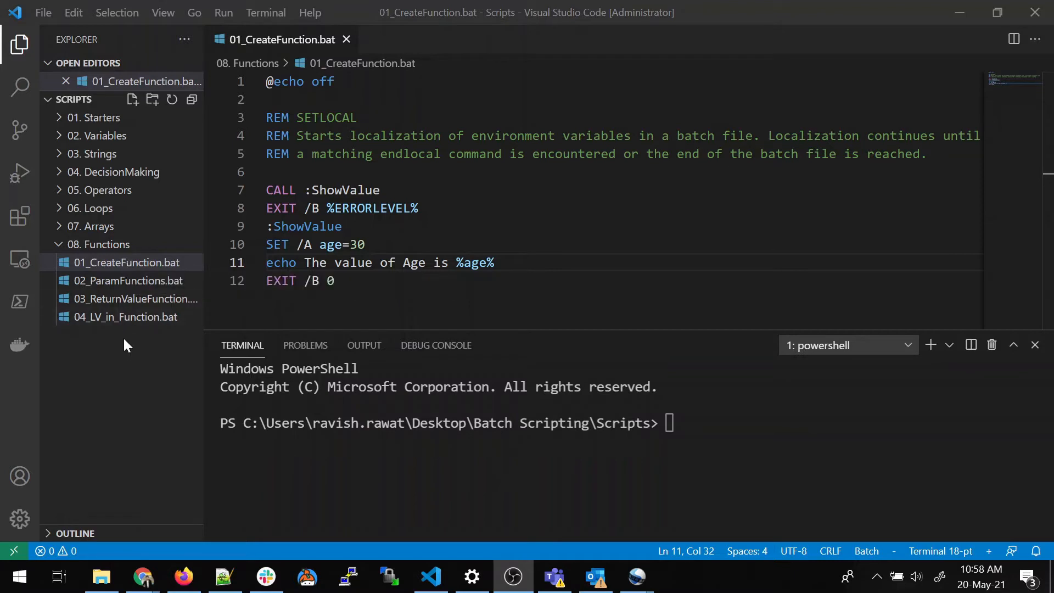
Step: Browse 02_ParamFunctions.bat and 04_LV_in_Function.bat, then return to 01_CreateFunction.bat
{"action": "left_click", "coordinate": [130, 280]}
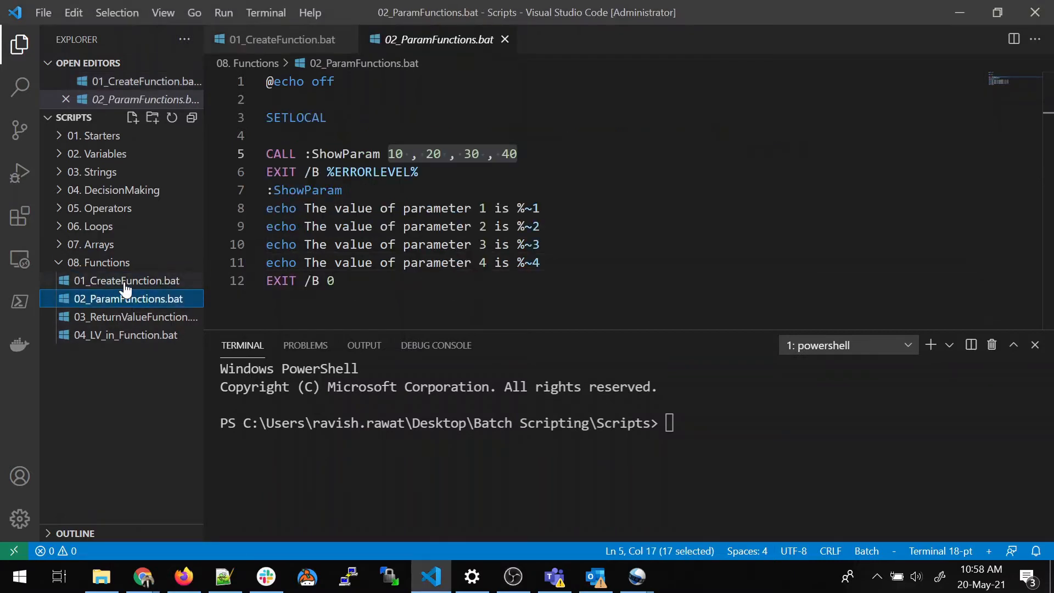
{"action": "left_click", "coordinate": [132, 316]}
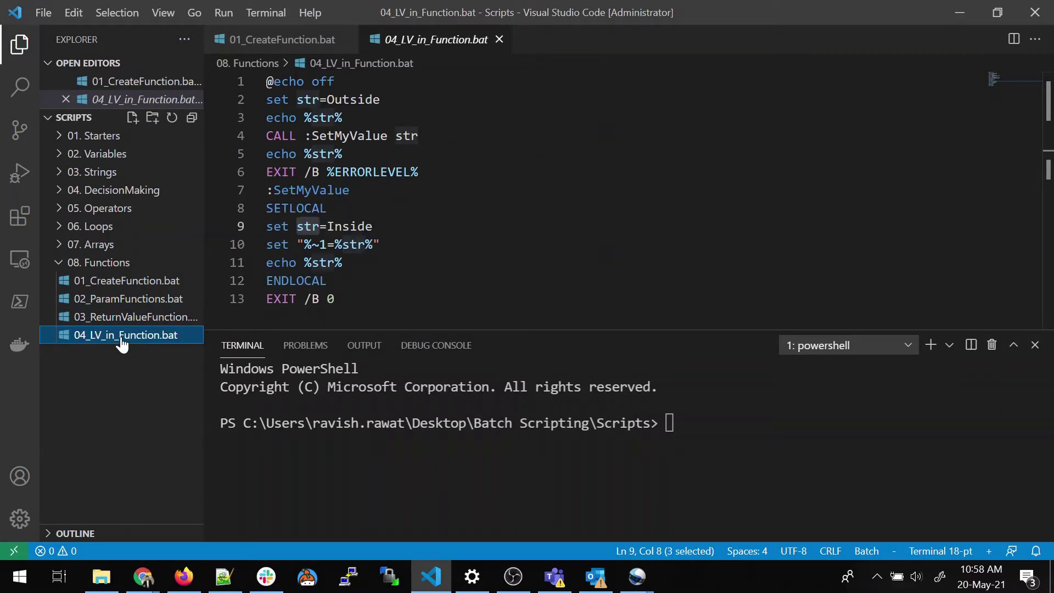
{"action": "left_click", "coordinate": [126, 280]}
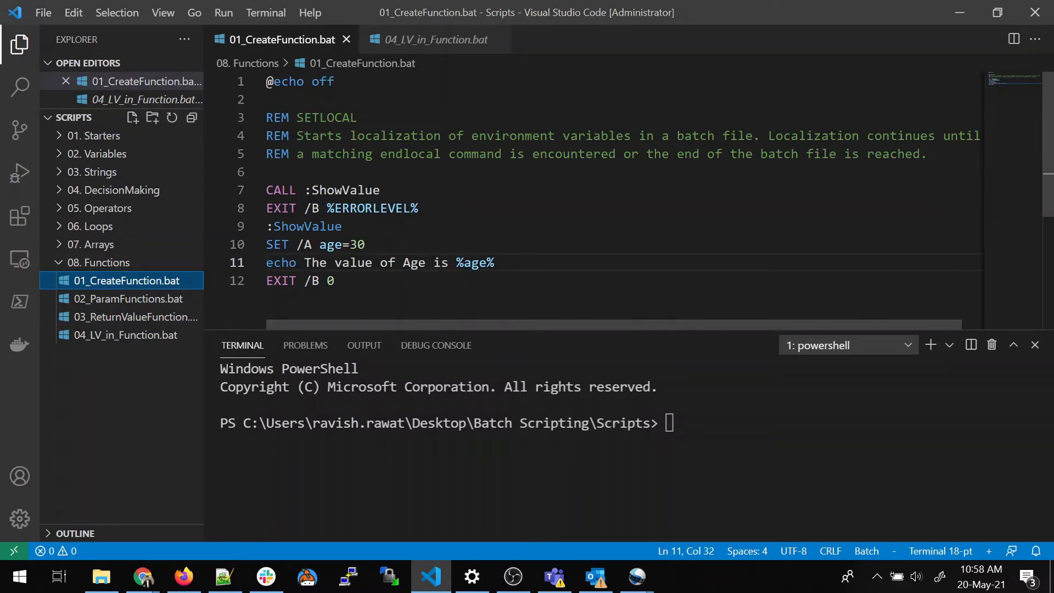
Step: Uncomment line 3 so REM SETLOCAL becomes an active SETLOCAL in 01_CreateFunction.bat
{"action": "left_click", "coordinate": [386, 190]}
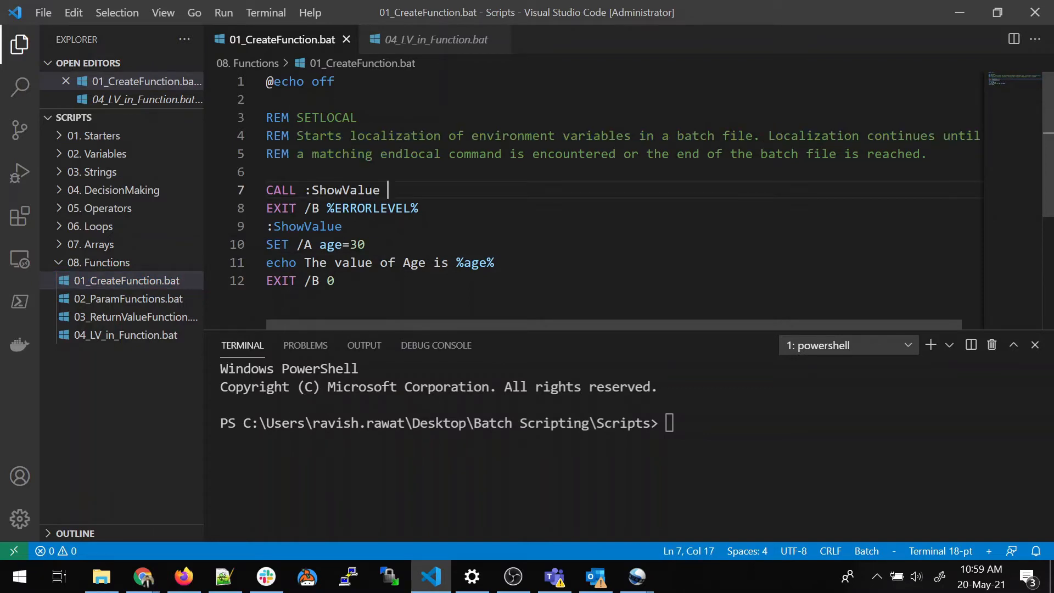
{"action": "double_click", "coordinate": [325, 117]}
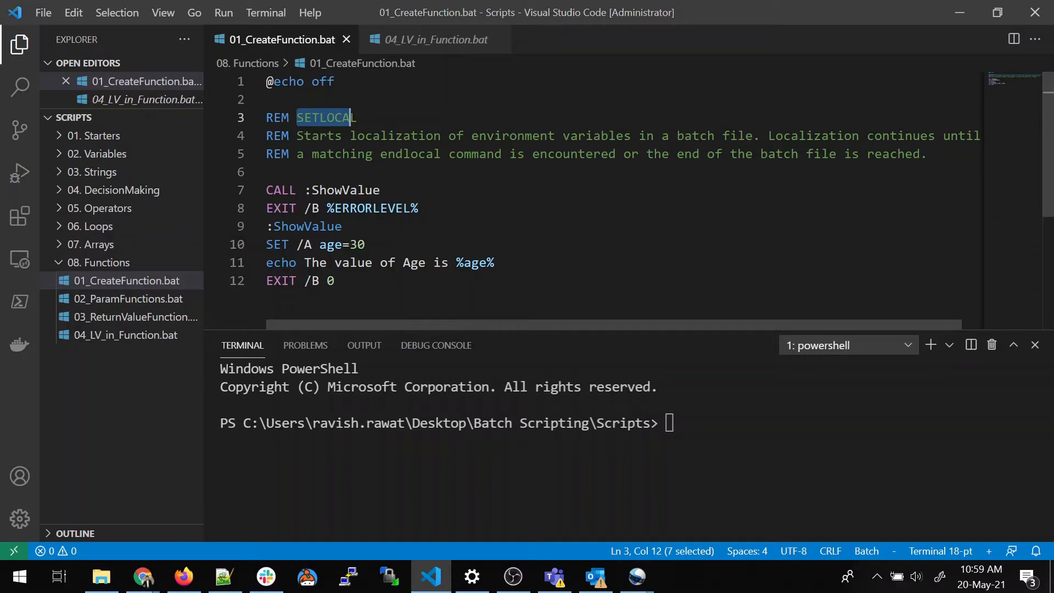
{"action": "left_click", "coordinate": [271, 171]}
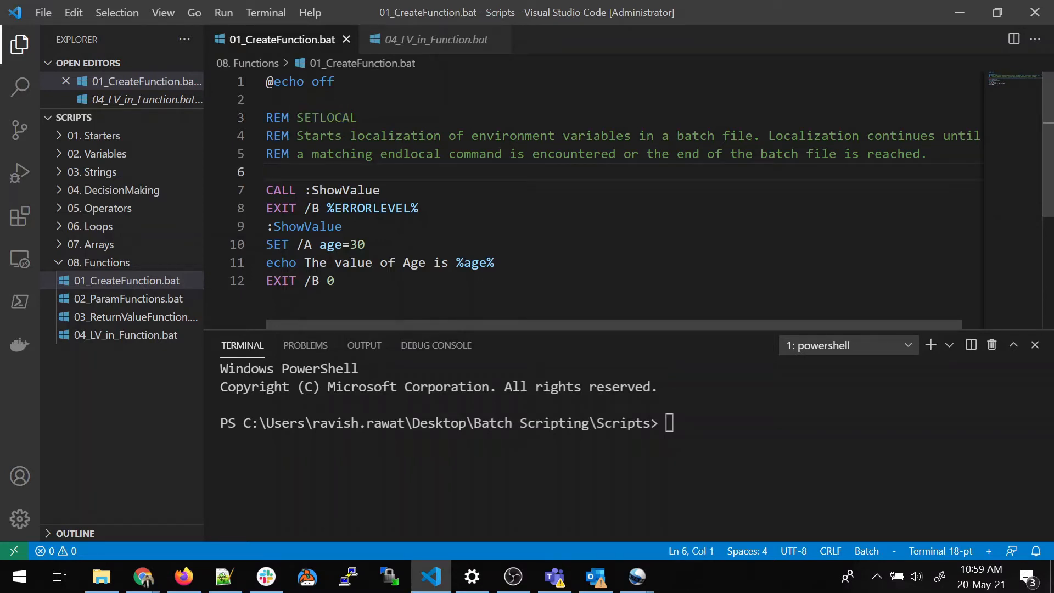
{"action": "double_click", "coordinate": [327, 117]}
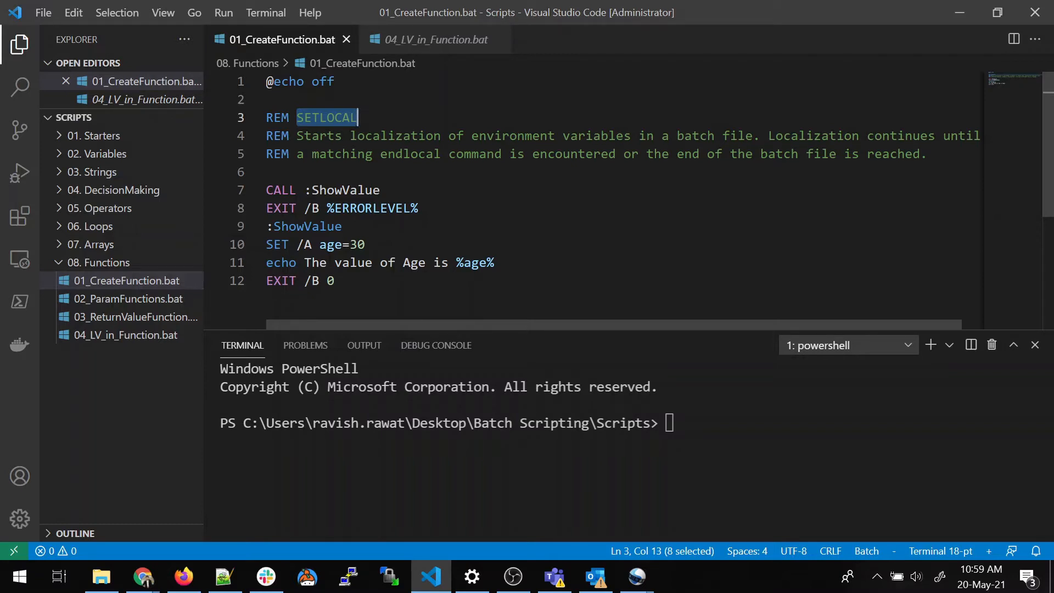
{"action": "left_click", "coordinate": [384, 190]}
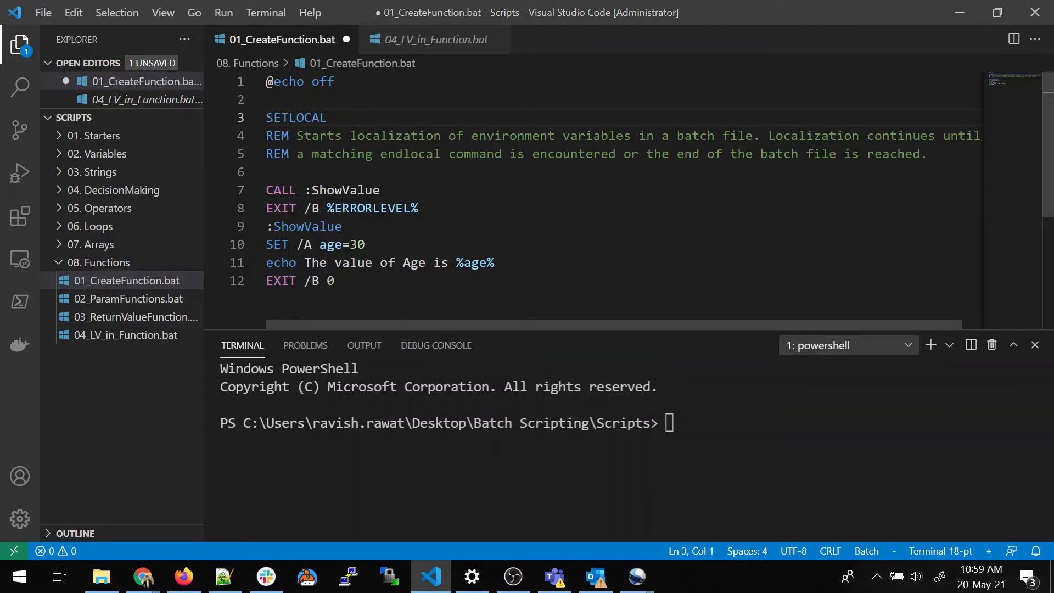
Step: Walk through the CALL :ShowValue line and the ShowValue label with SETLOCAL comments
{"action": "double_click", "coordinate": [323, 81]}
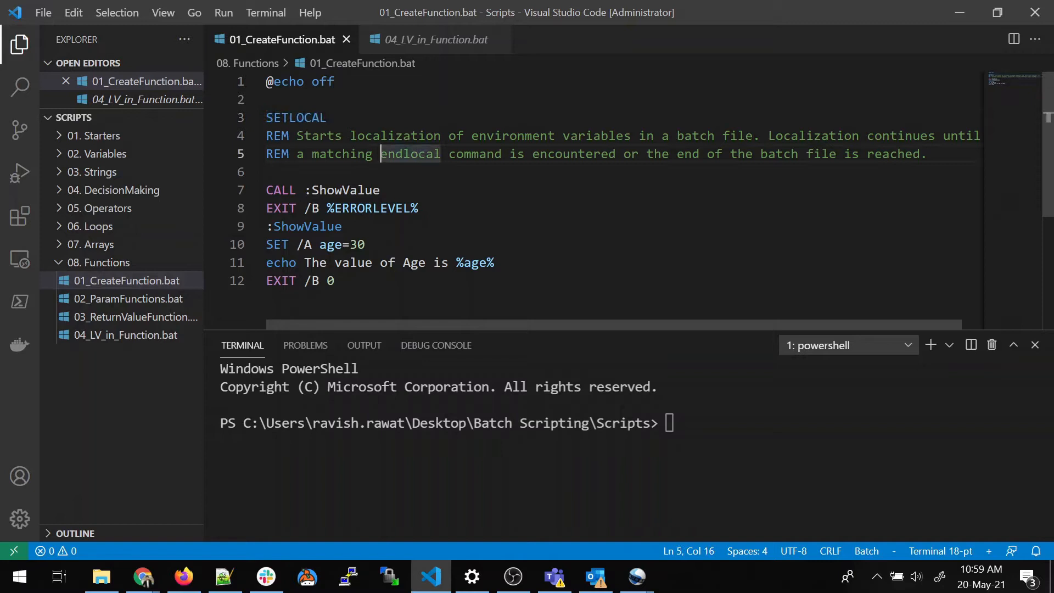
{"action": "left_click", "coordinate": [280, 190]}
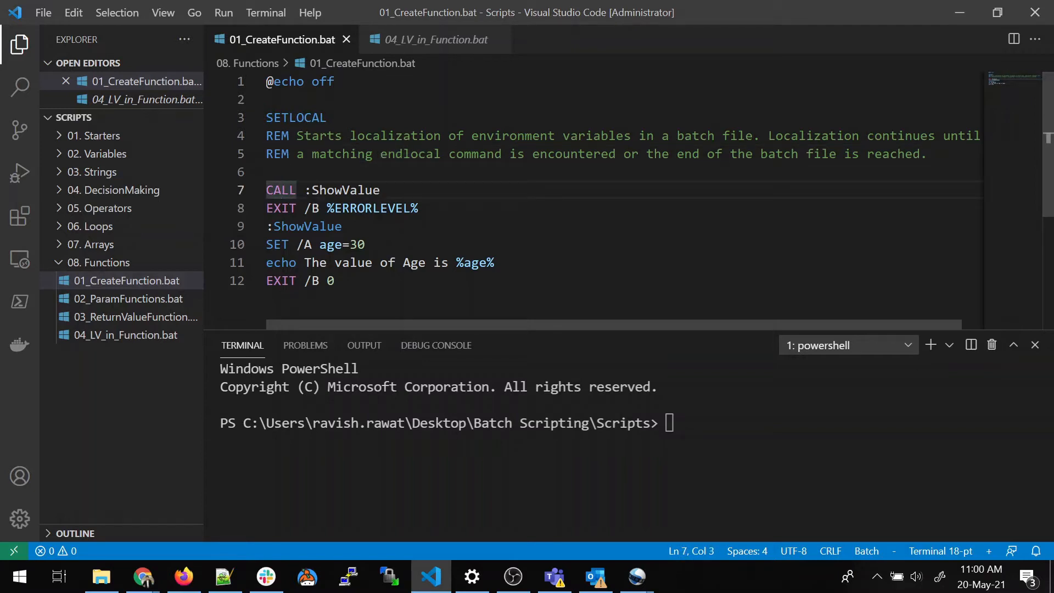
{"action": "double_click", "coordinate": [310, 227]}
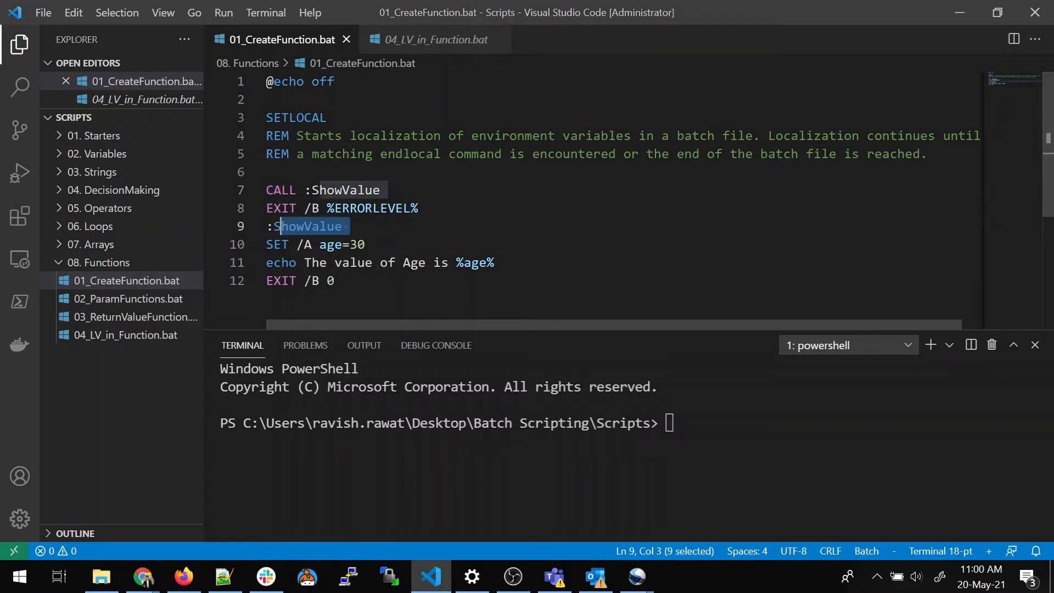
{"action": "left_click", "coordinate": [342, 226]}
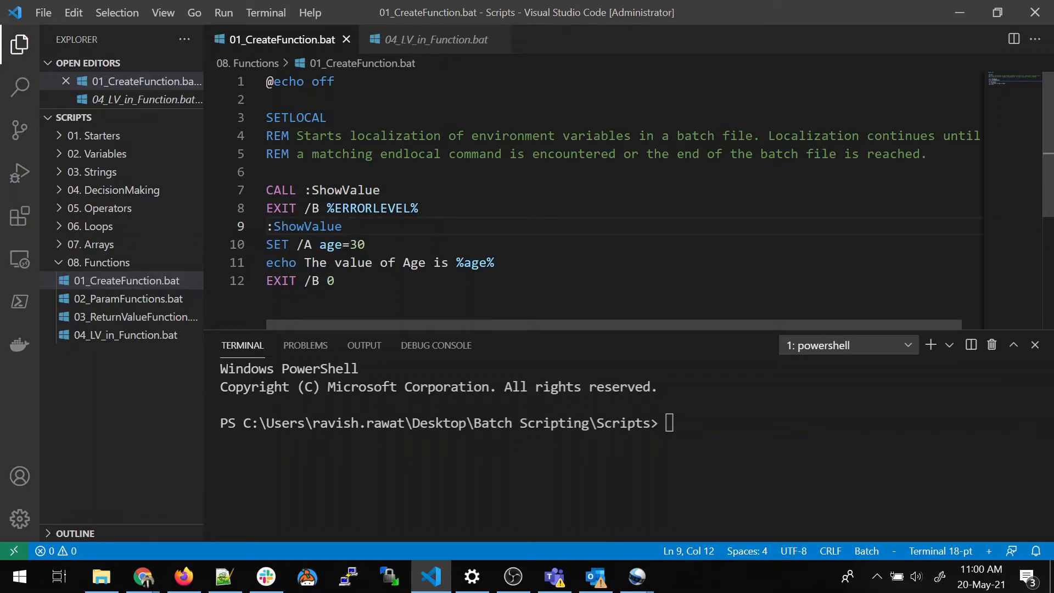
{"action": "triple_click", "coordinate": [323, 190]}
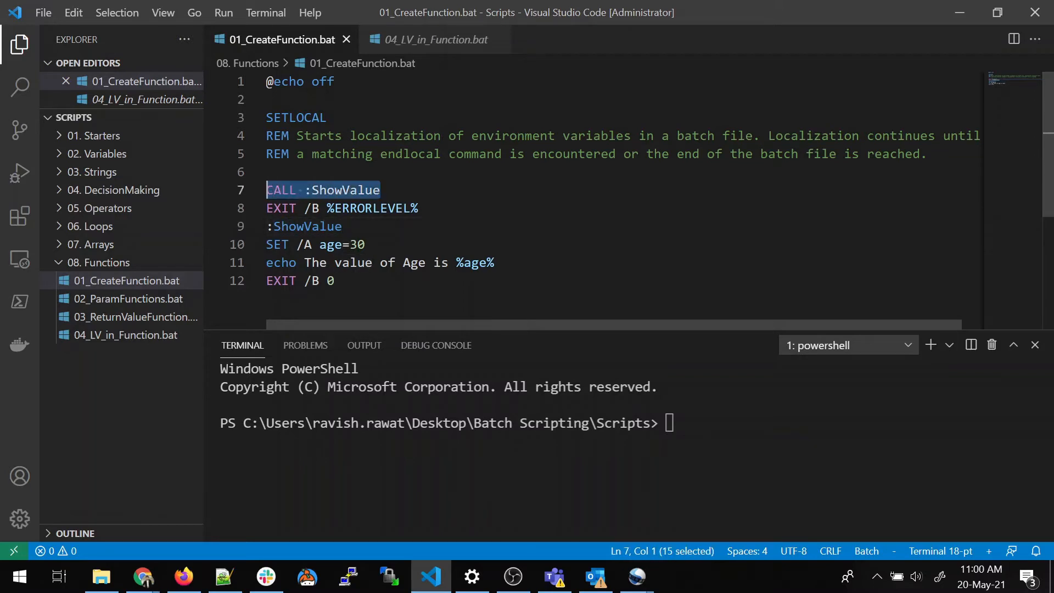
{"action": "left_click", "coordinate": [310, 190]}
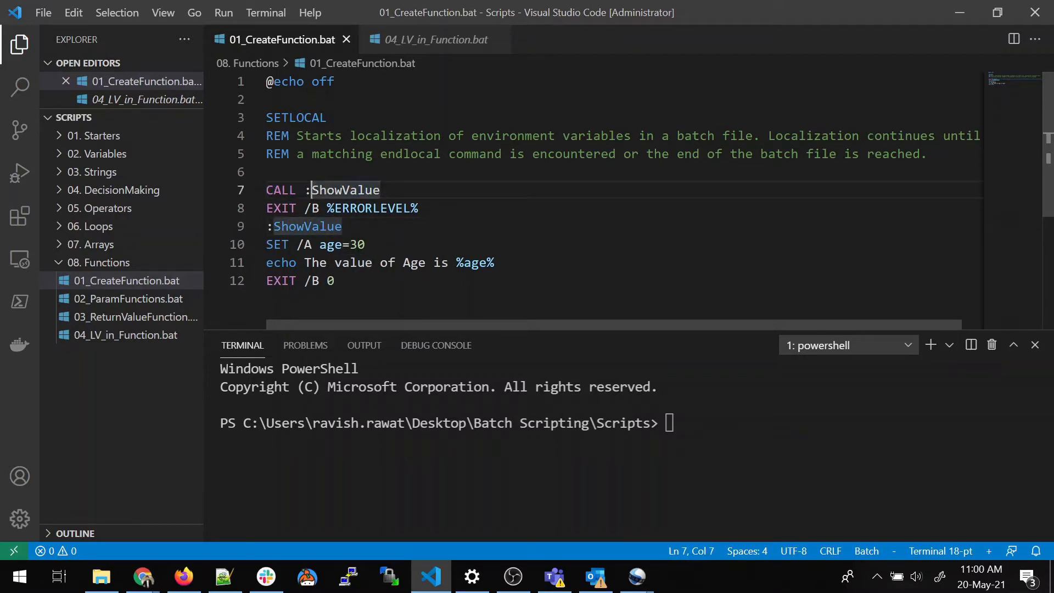
{"action": "double_click", "coordinate": [344, 190]}
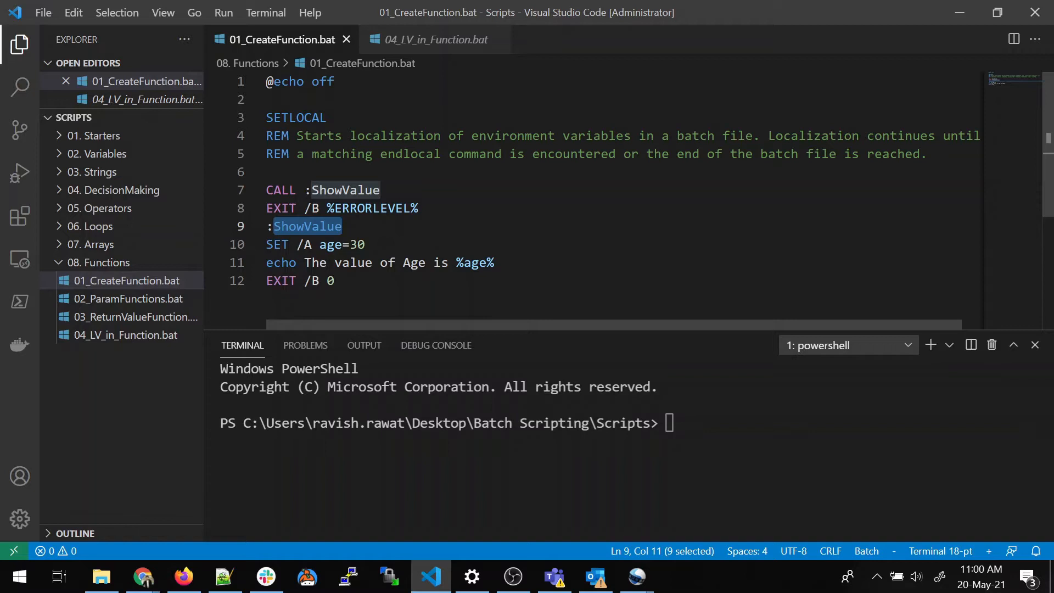
{"action": "left_click", "coordinate": [346, 226]}
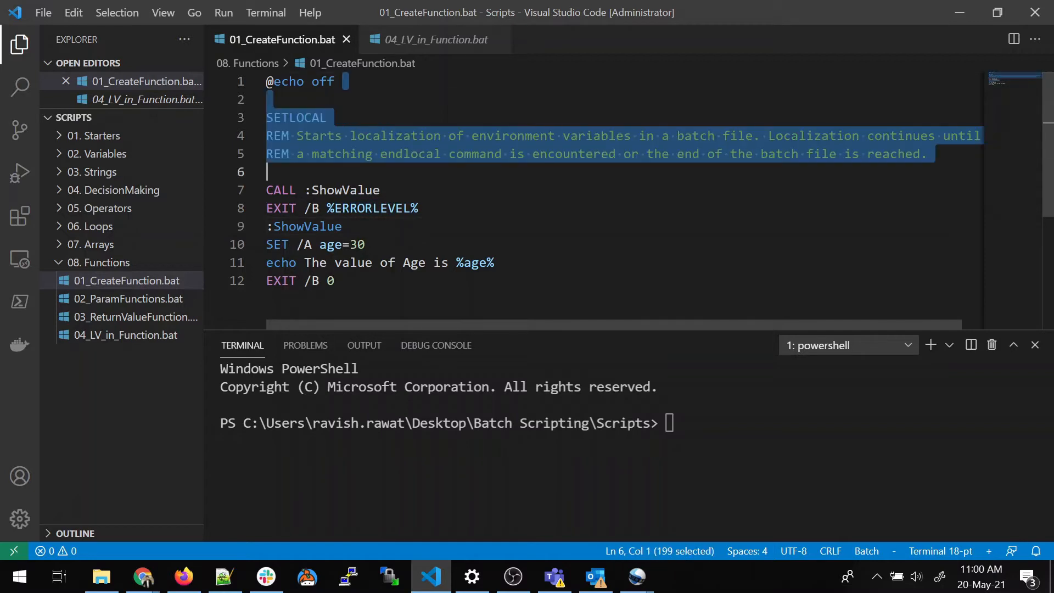
Step: Review SET /A age=30 and the echo of age inside the ShowValue function body
{"action": "double_click", "coordinate": [280, 190]}
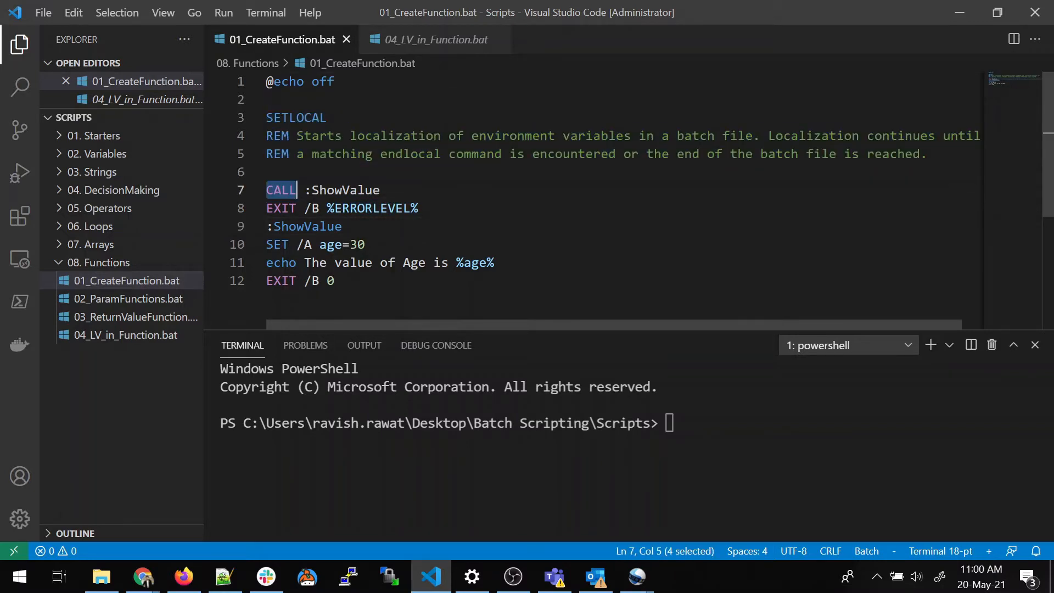
{"action": "double_click", "coordinate": [343, 190]}
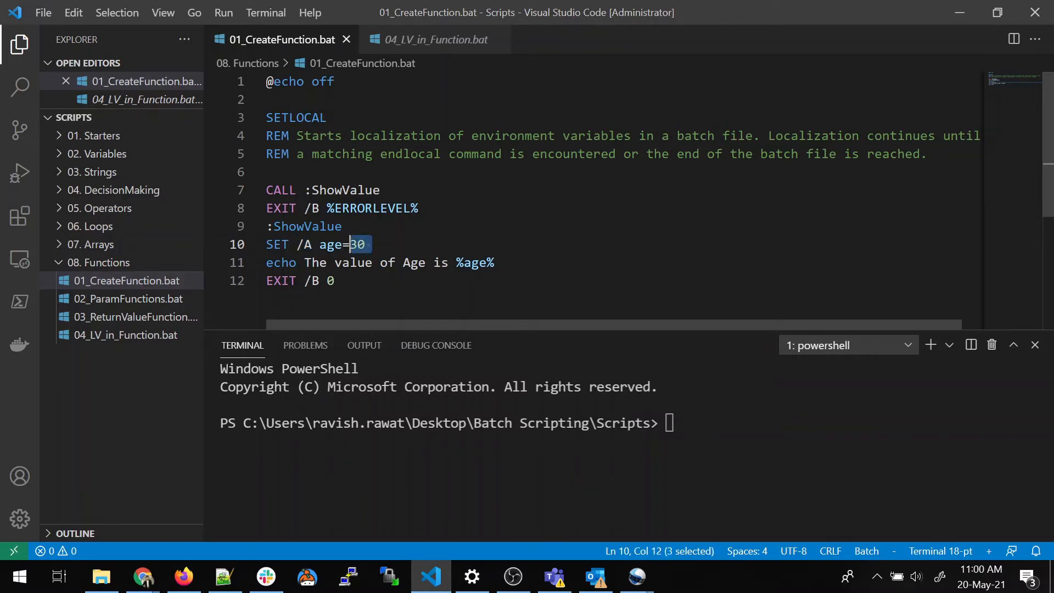
{"action": "left_click", "coordinate": [306, 244]}
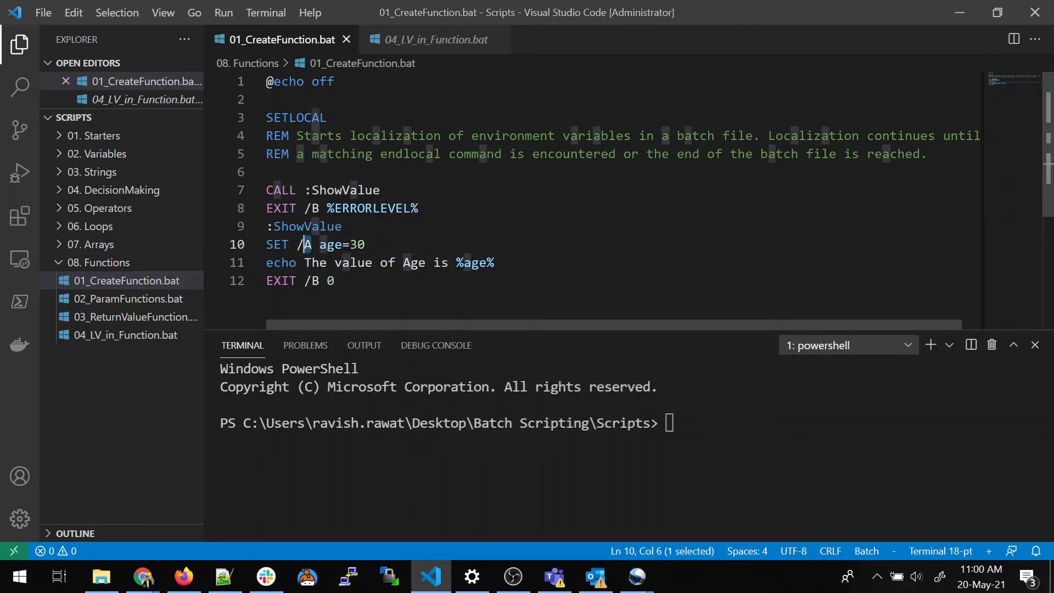
{"action": "double_click", "coordinate": [330, 244]}
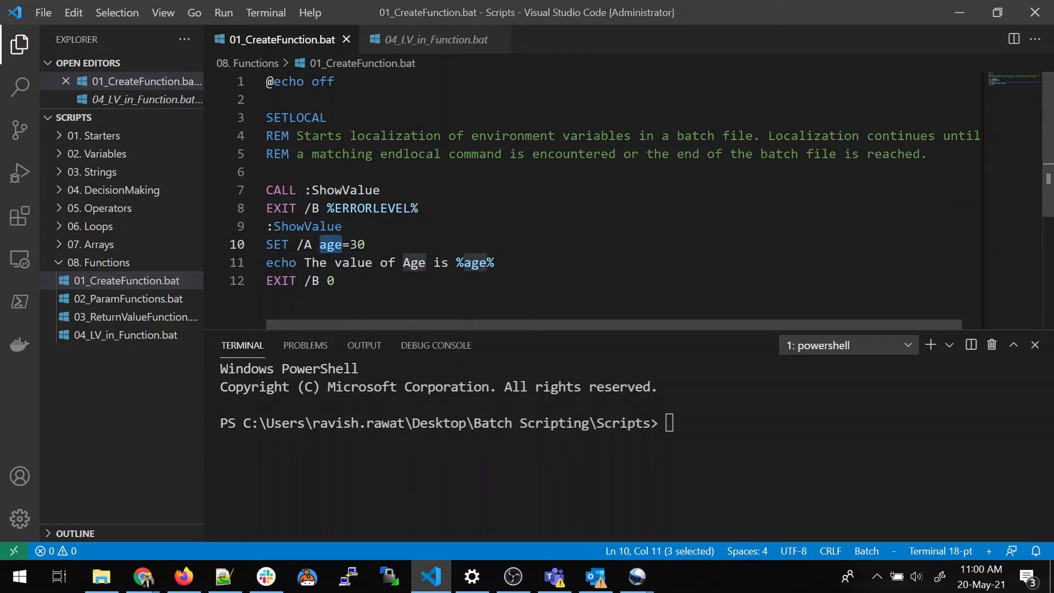
{"action": "left_click", "coordinate": [303, 262]}
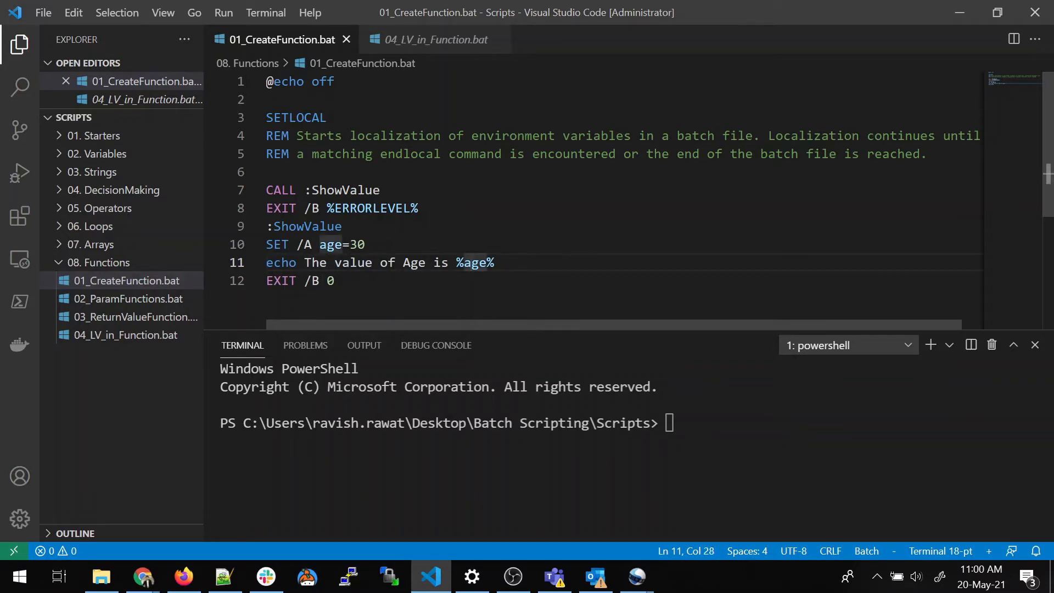
{"action": "left_click", "coordinate": [336, 280]}
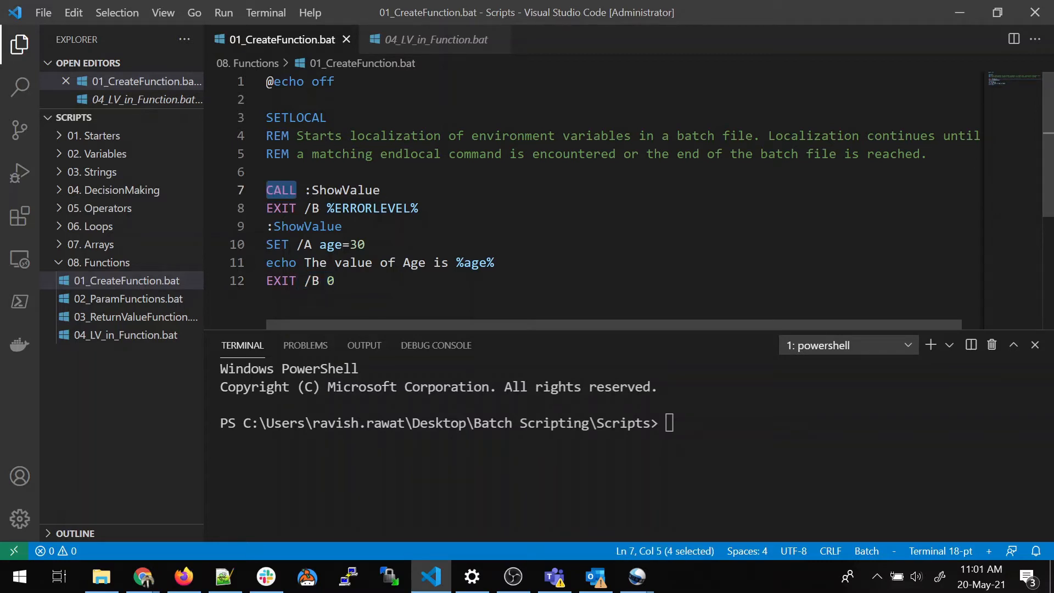
{"action": "left_click", "coordinate": [336, 280]}
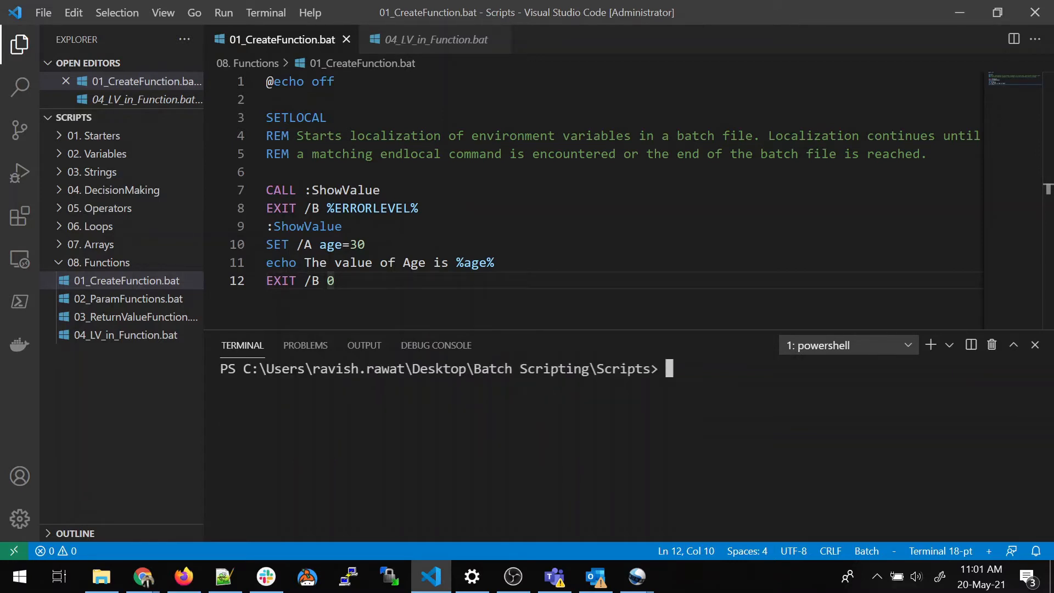
Step: Change into the 08. Functions folder and run .\01_CreateFunction.bat, printing The value of Age is 30
{"action": "type", "text": "0"}
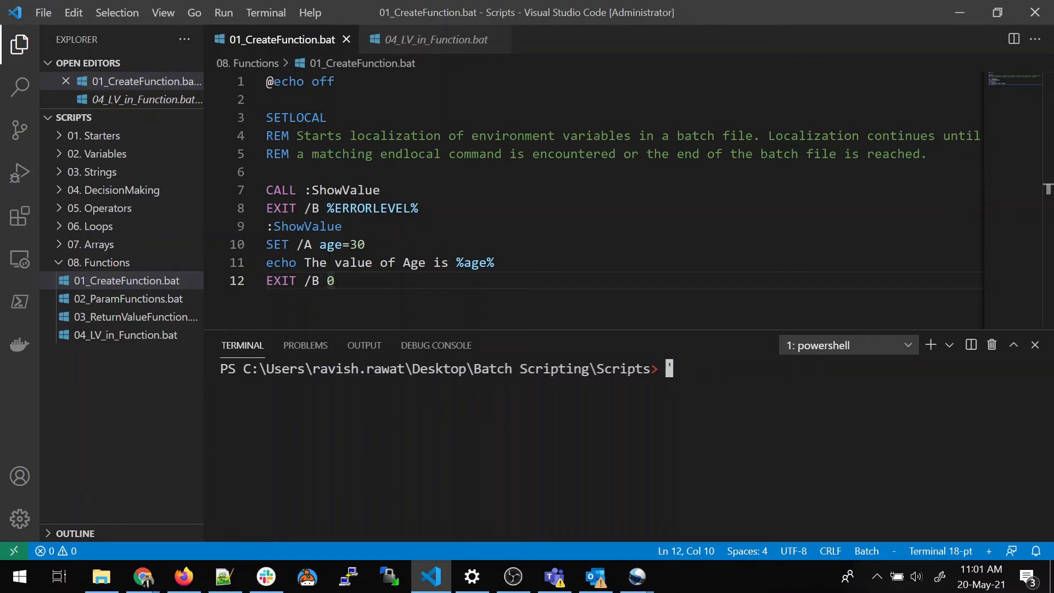
{"action": "type", "text": "cd"}
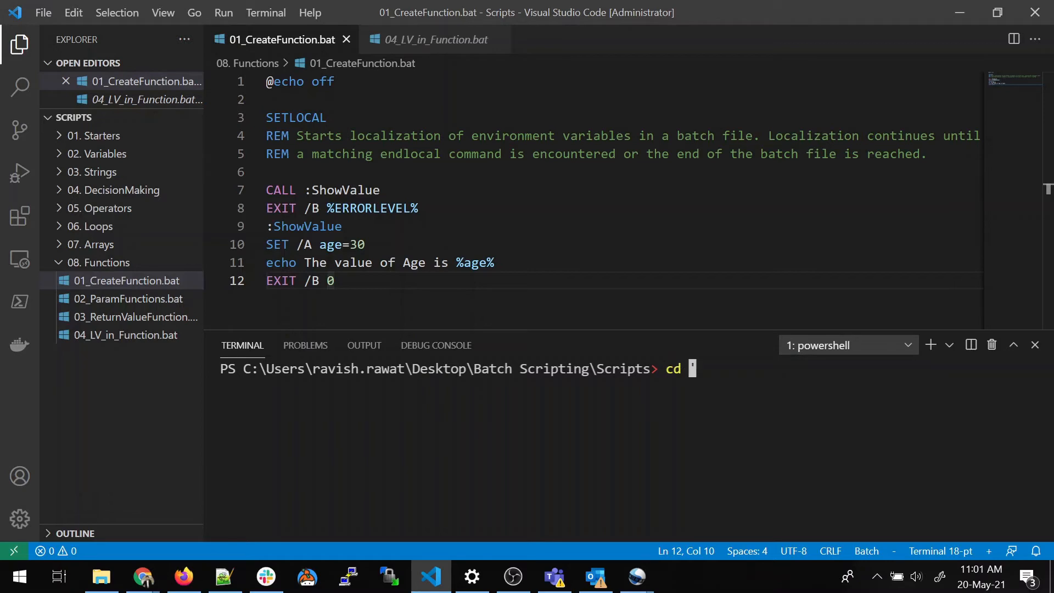
{"action": "type", "text": "F"}
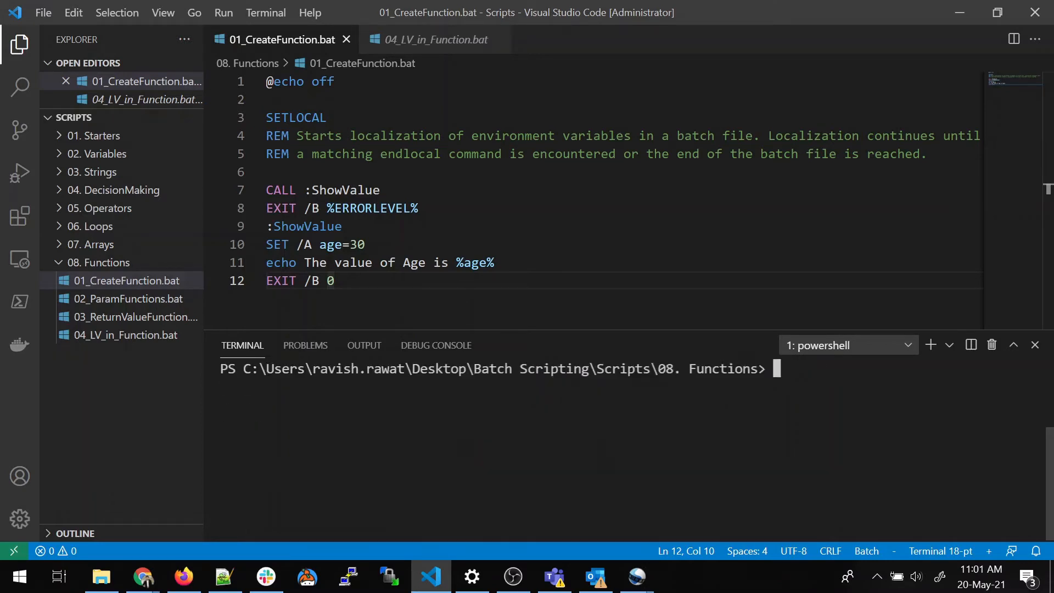
{"action": "type", "text": ".\\01_CreateFunction.bat"}
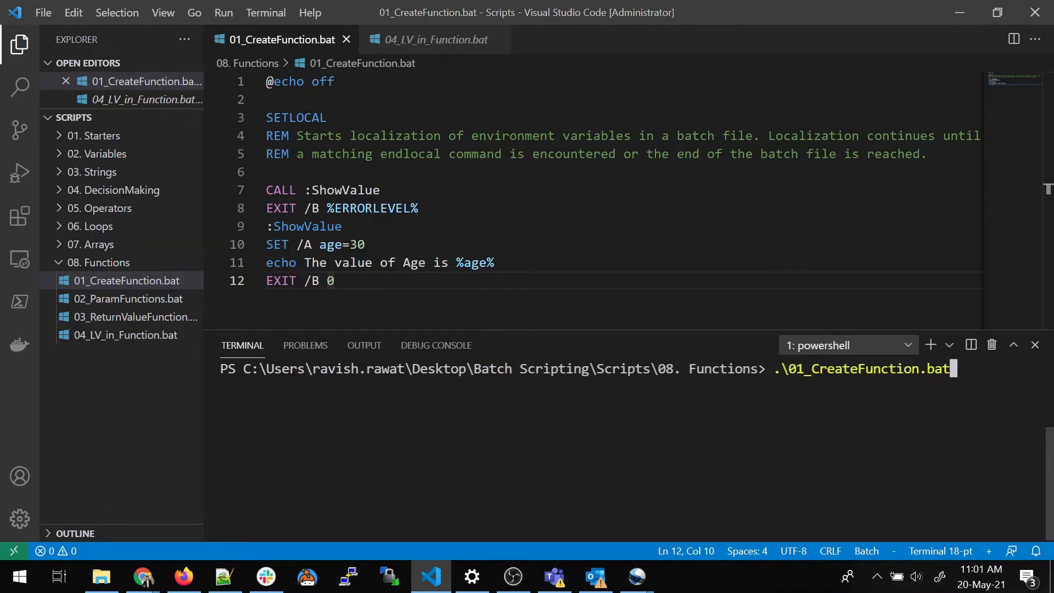
{"action": "key", "text": "Return"}
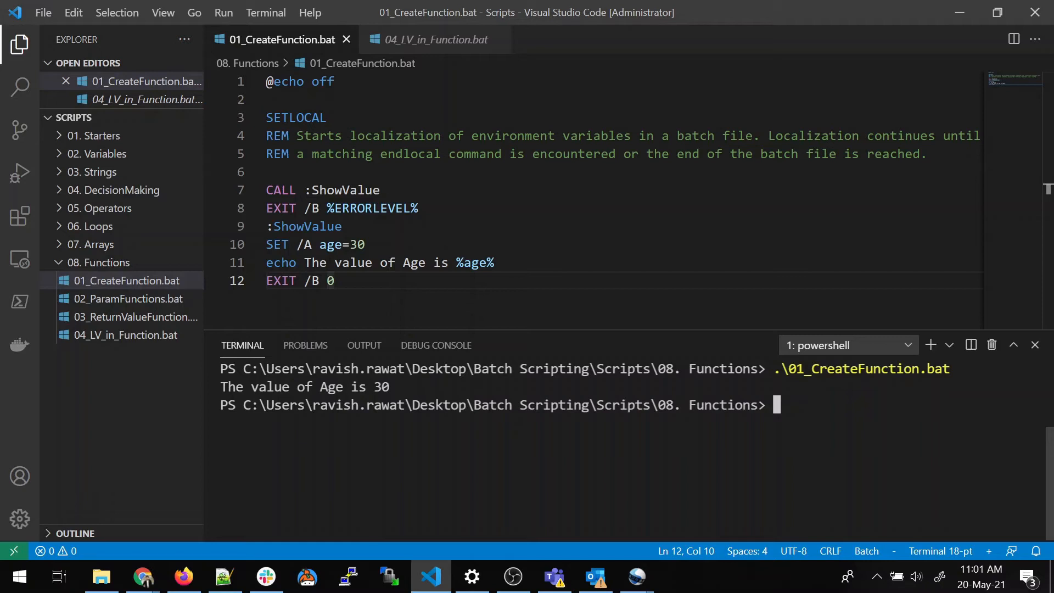
Step: Highlight the ShowValue body, then switch to 02_ParamFunctions.bat
{"action": "double_click", "coordinate": [307, 226]}
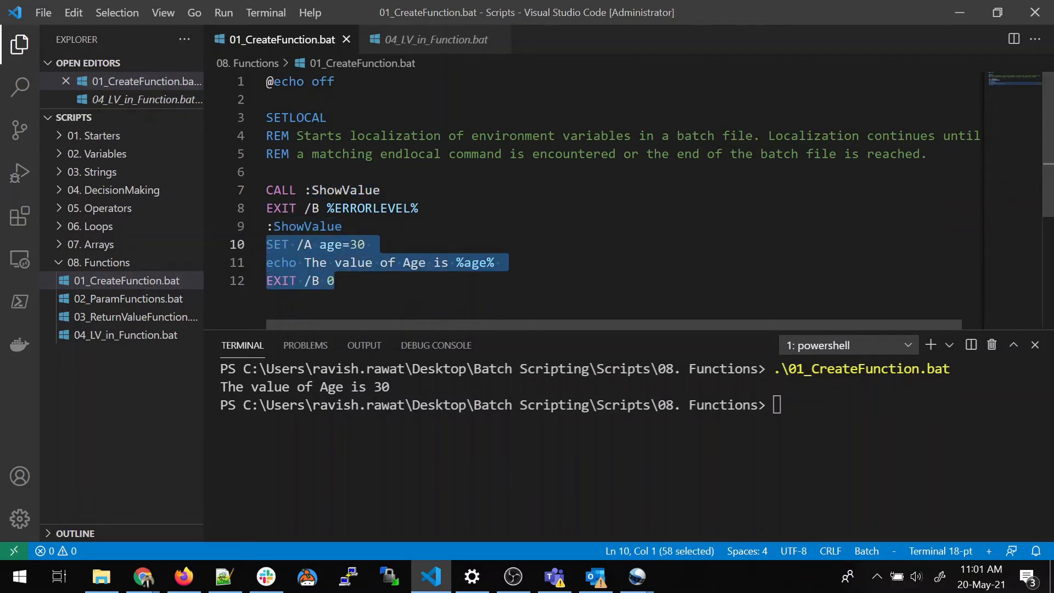
{"action": "left_click", "coordinate": [334, 280]}
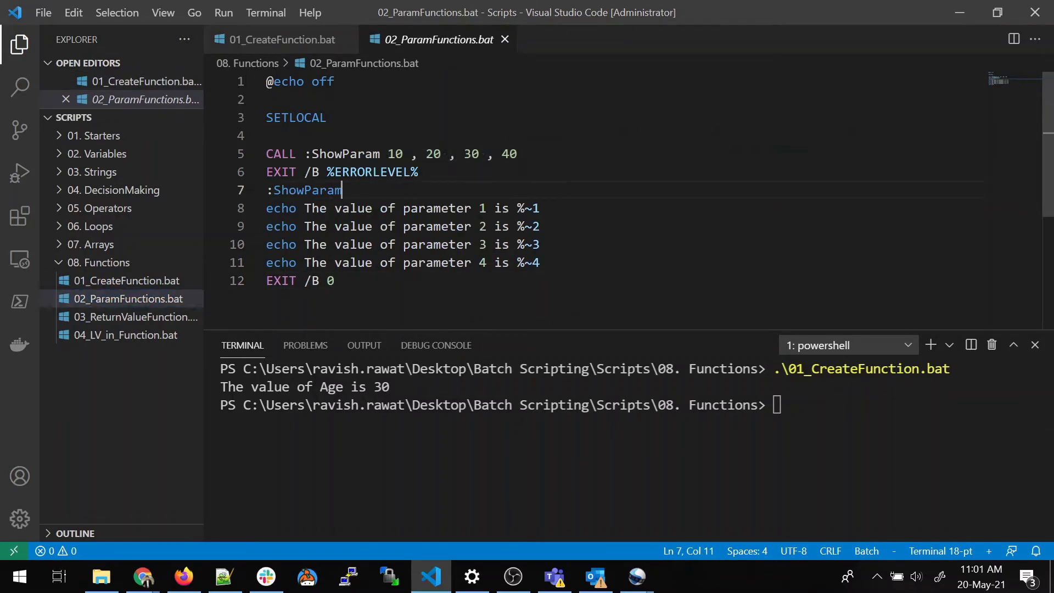
Step: Review the CALL :ShowParam 10, 20, 30, 40 arguments, the %~1 to %~4 echo lines and EXIT /B 0
{"action": "double_click", "coordinate": [394, 154]}
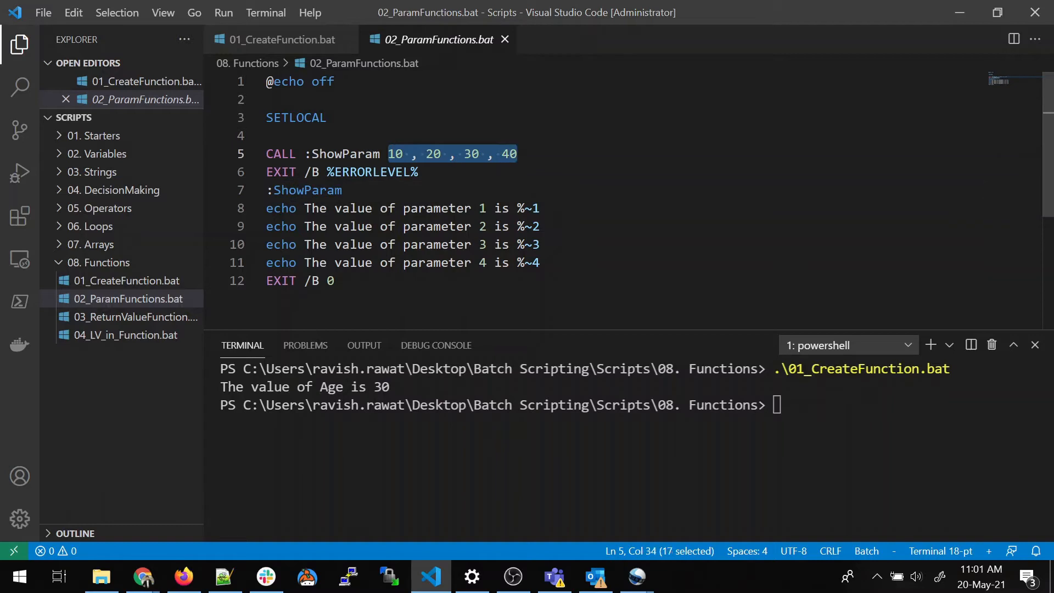
{"action": "left_click", "coordinate": [540, 207]}
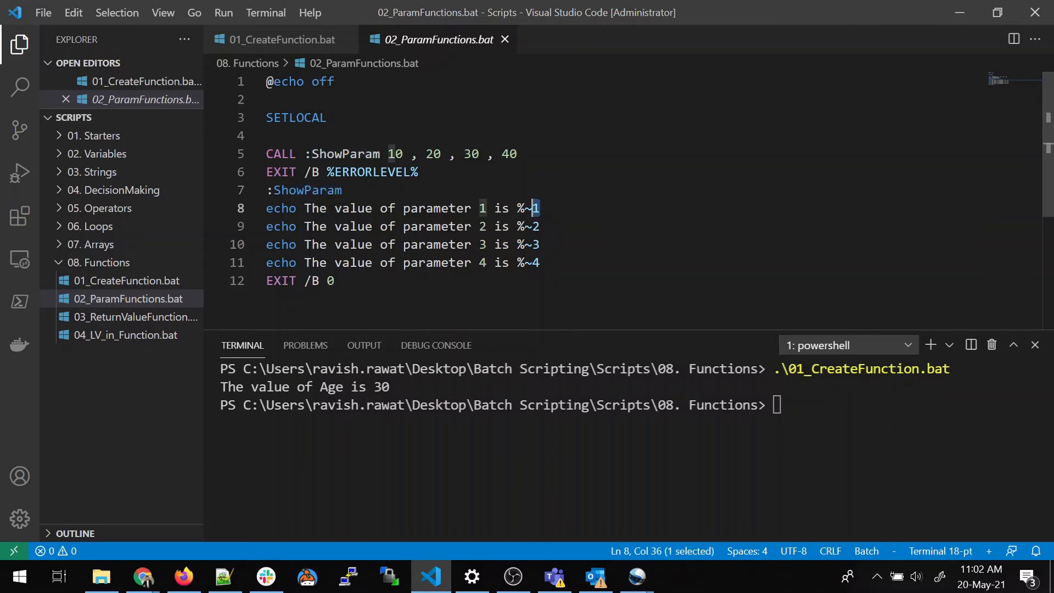
{"action": "left_click", "coordinate": [540, 226]}
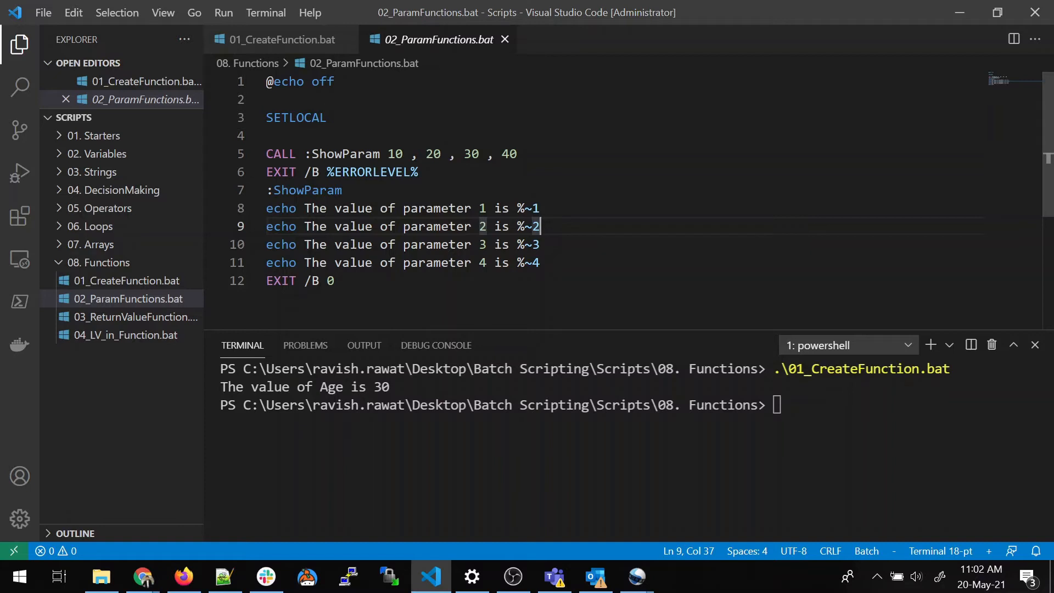
{"action": "left_click", "coordinate": [273, 207]}
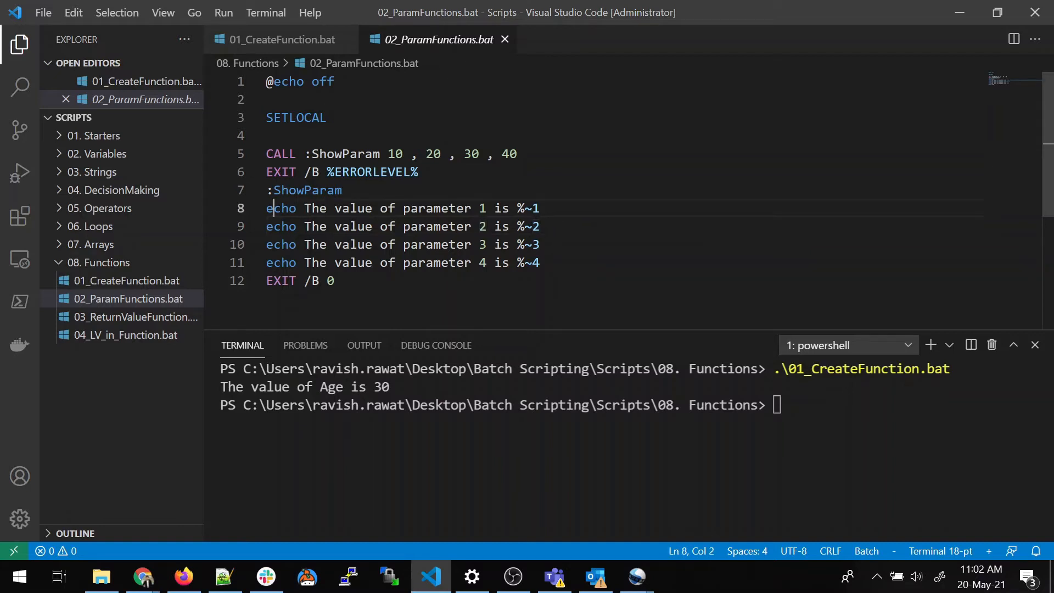
{"action": "left_click_drag", "start_coordinate": [266, 208], "coordinate": [448, 208]}
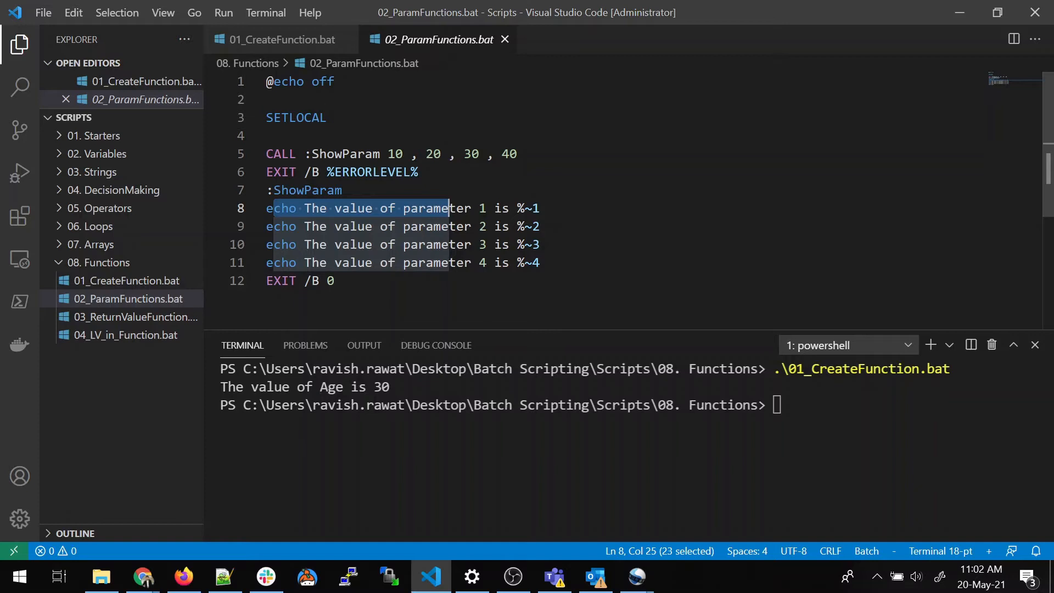
{"action": "left_click", "coordinate": [335, 280]}
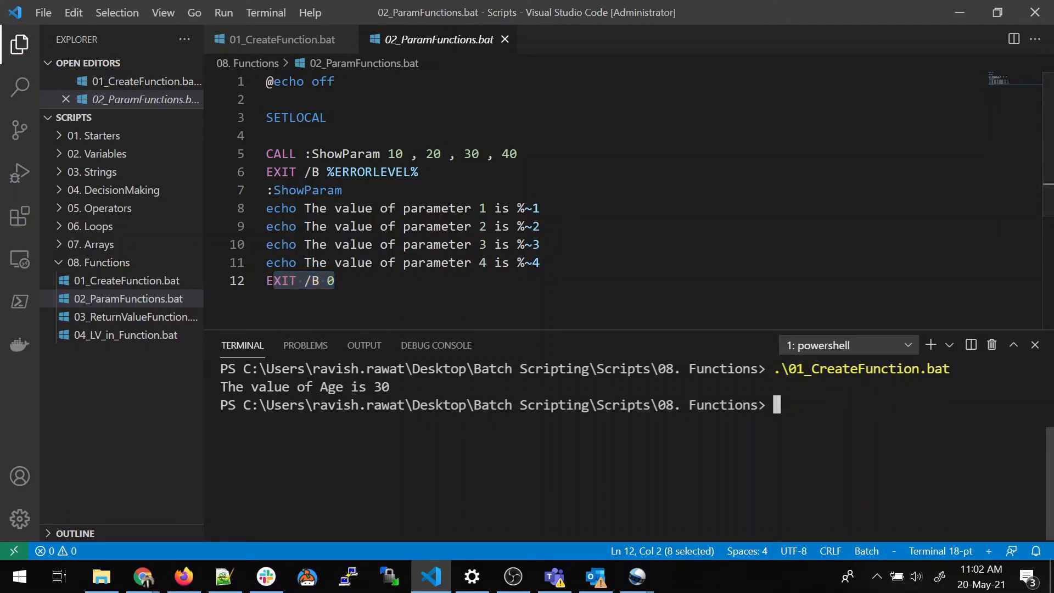
Step: Clear the terminal and run .\02_ParamFunctions.bat, printing parameters 10, 20, 30, 40
{"action": "type", "text": "c"}
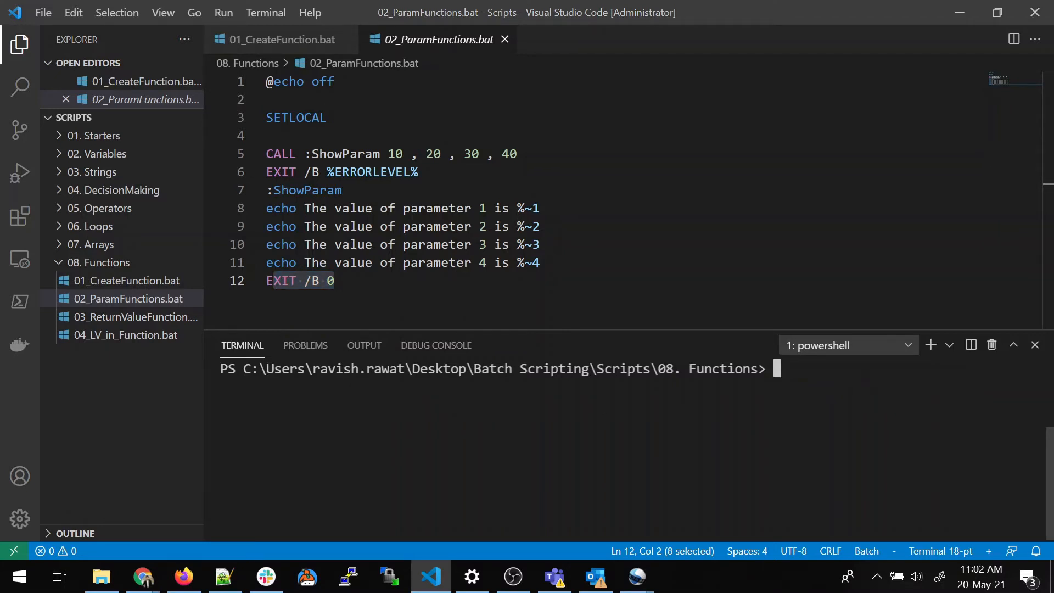
{"action": "type", "text": "02"}
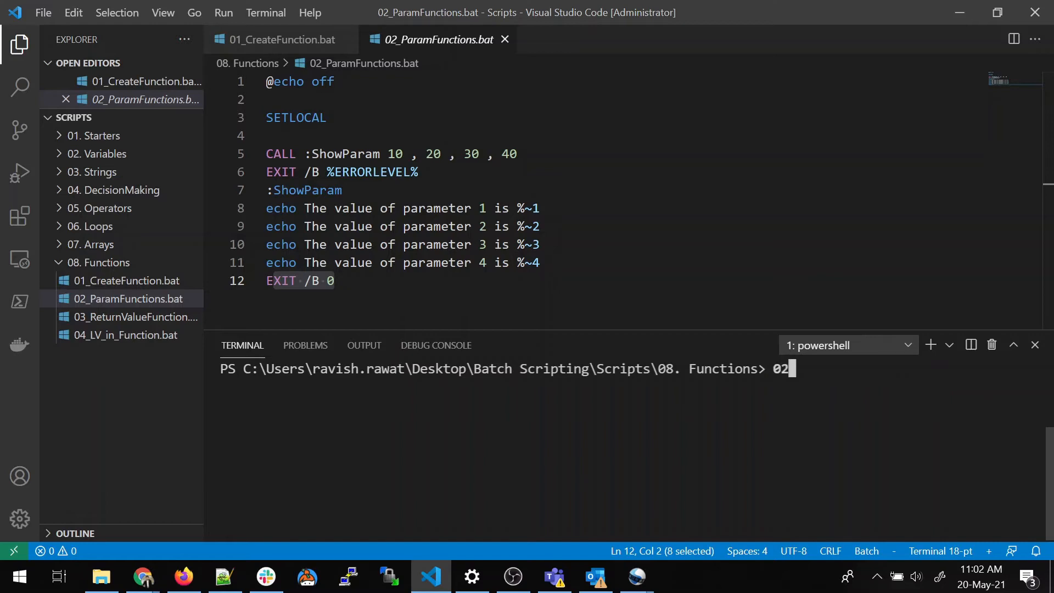
{"action": "key", "text": "Return"}
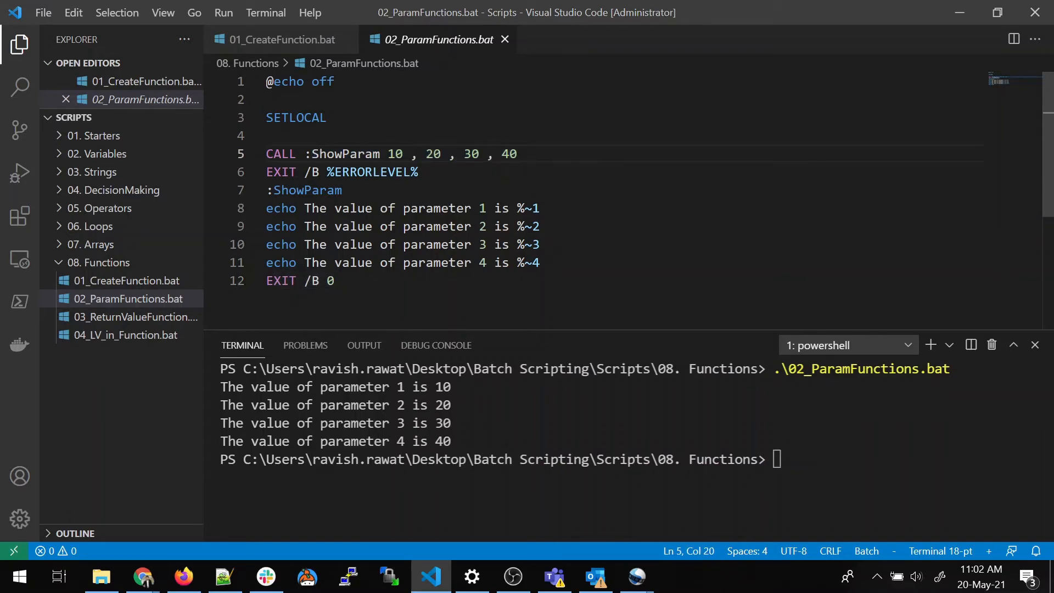
Step: Highlight the ShowParam label, then open 03_ReturnValueFunction.bat
{"action": "double_click", "coordinate": [343, 153]}
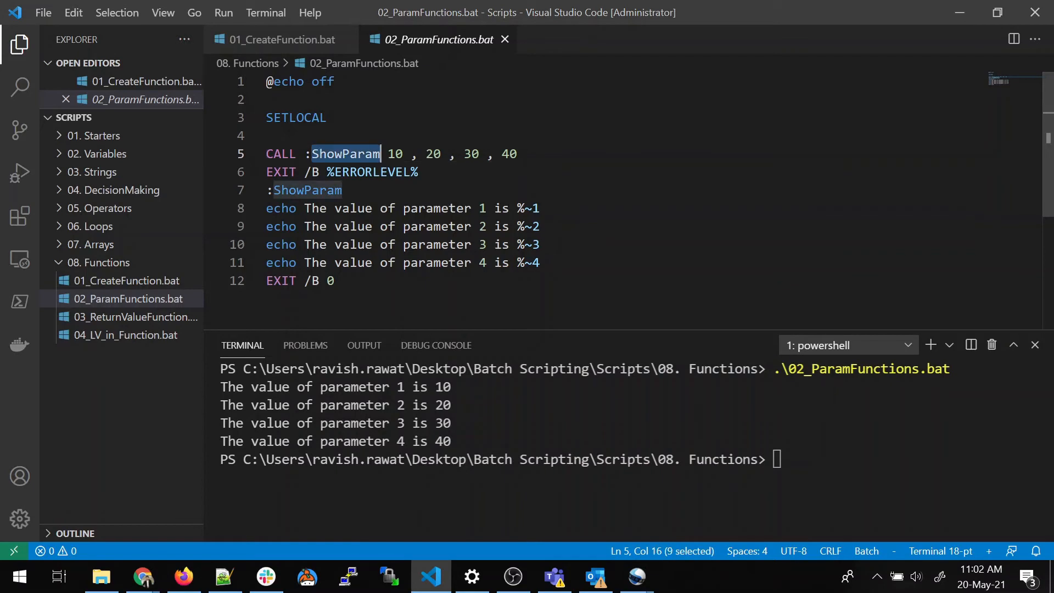
{"action": "left_click", "coordinate": [280, 40]}
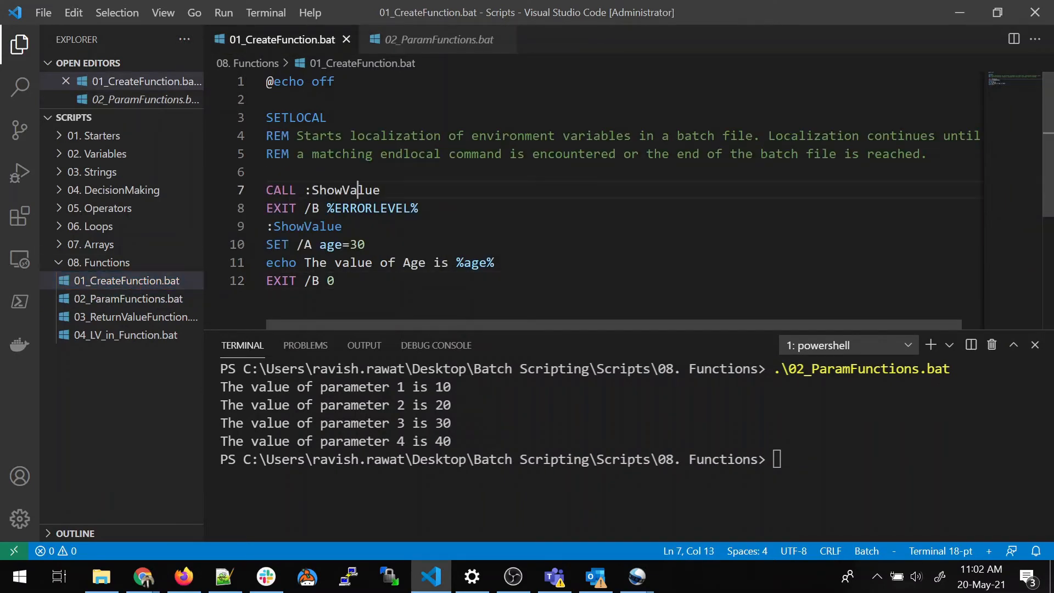
{"action": "double_click", "coordinate": [345, 190]}
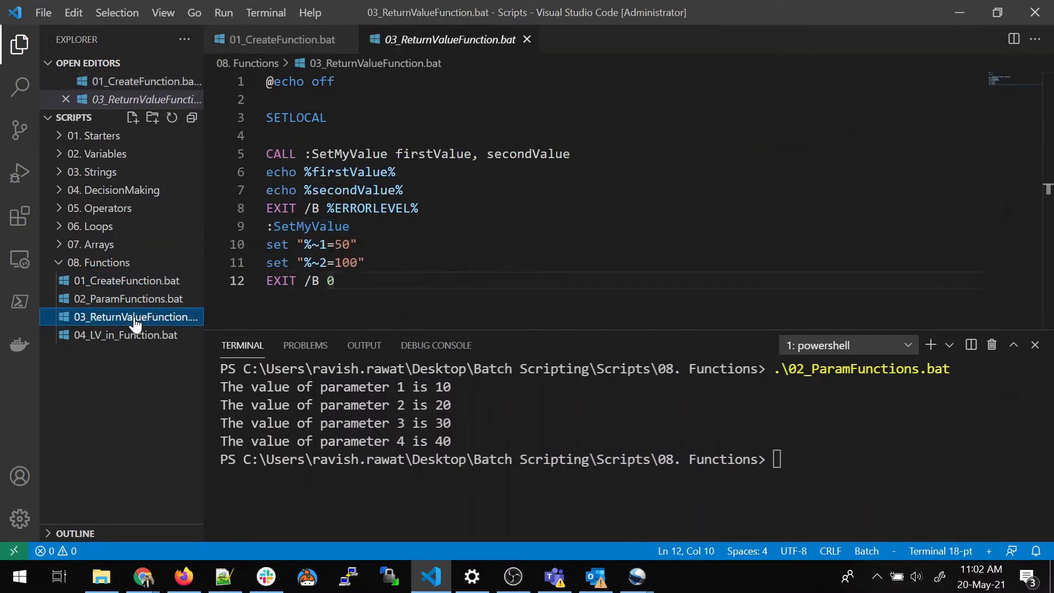
{"action": "left_click", "coordinate": [365, 262]}
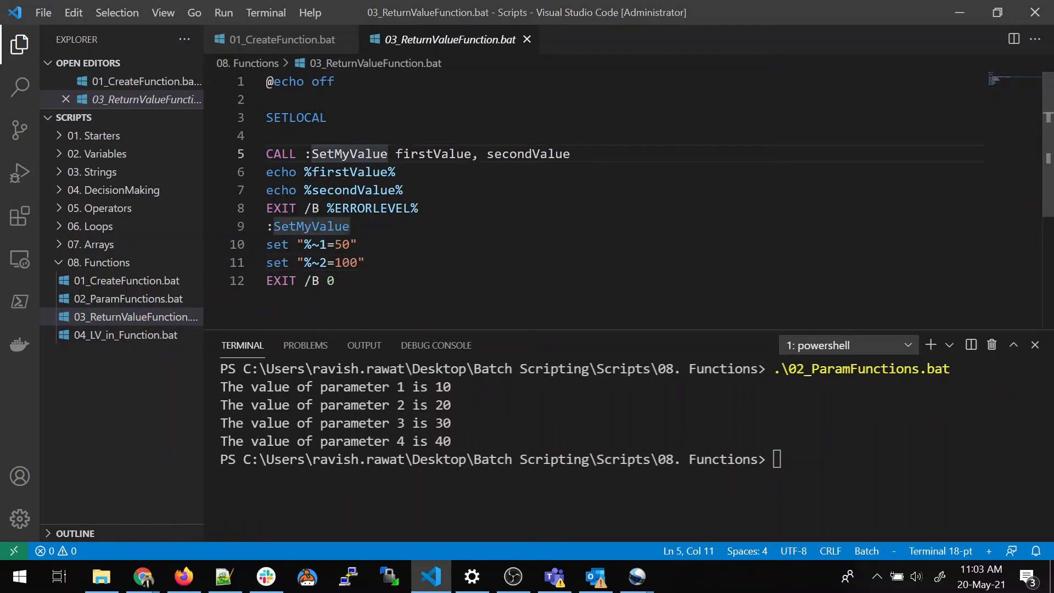
{"action": "double_click", "coordinate": [309, 226]}
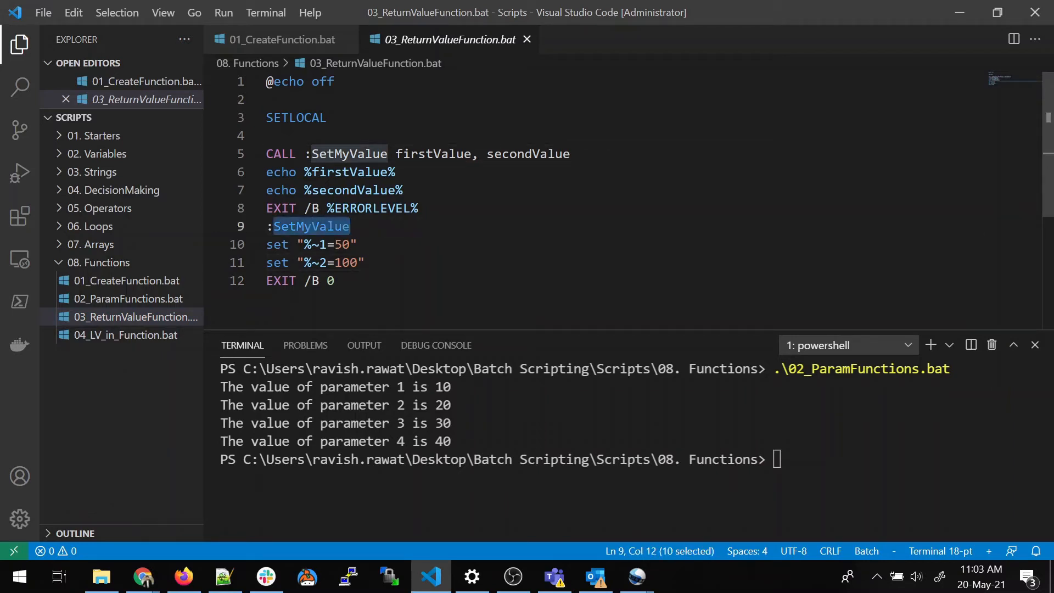
{"action": "left_click", "coordinate": [524, 154]}
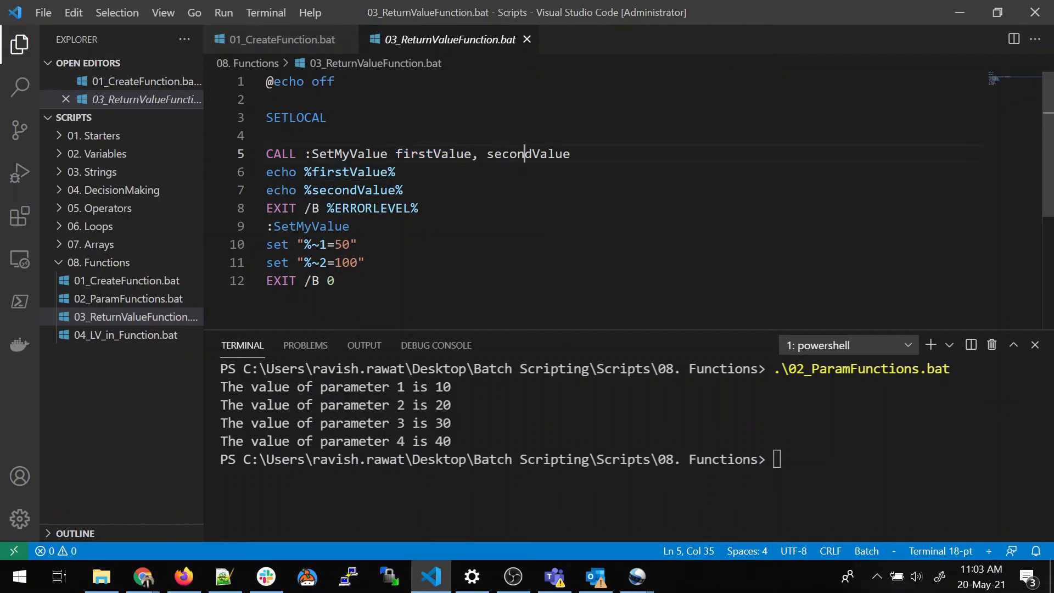
{"action": "double_click", "coordinate": [528, 154]}
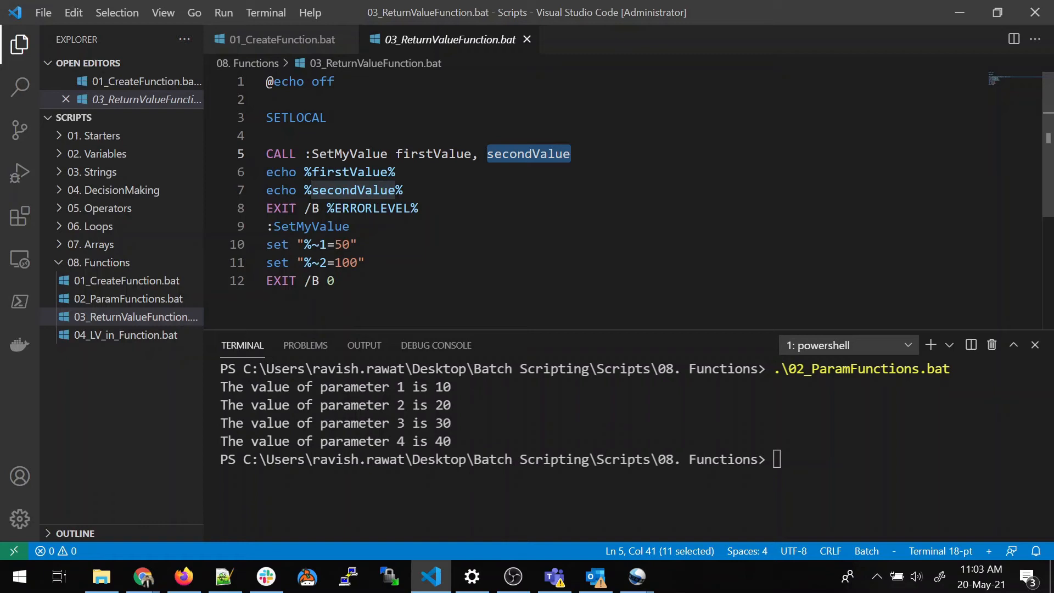
{"action": "double_click", "coordinate": [433, 153]}
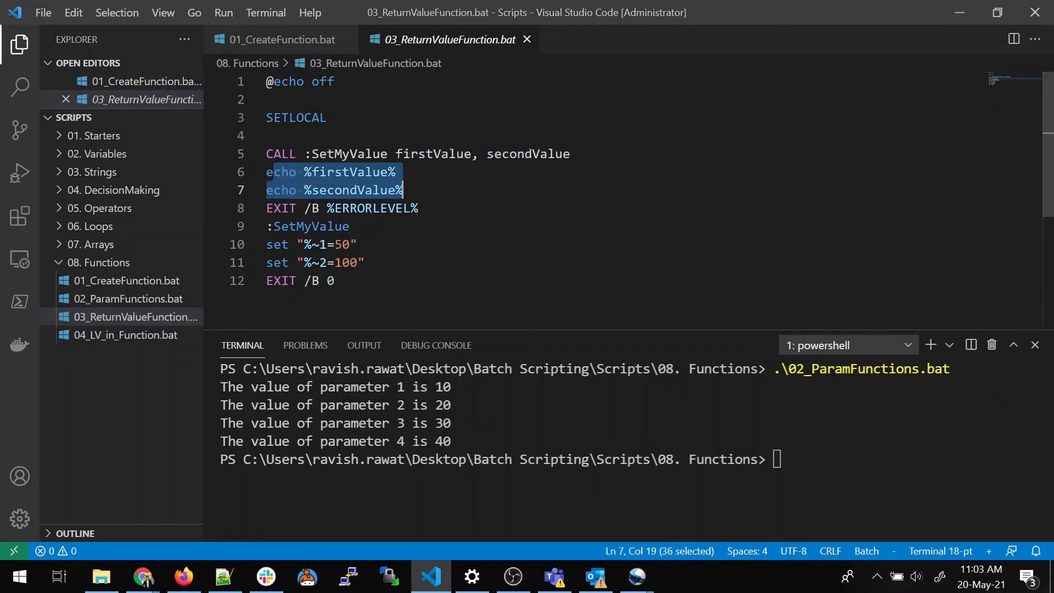
{"action": "left_click", "coordinate": [310, 173]}
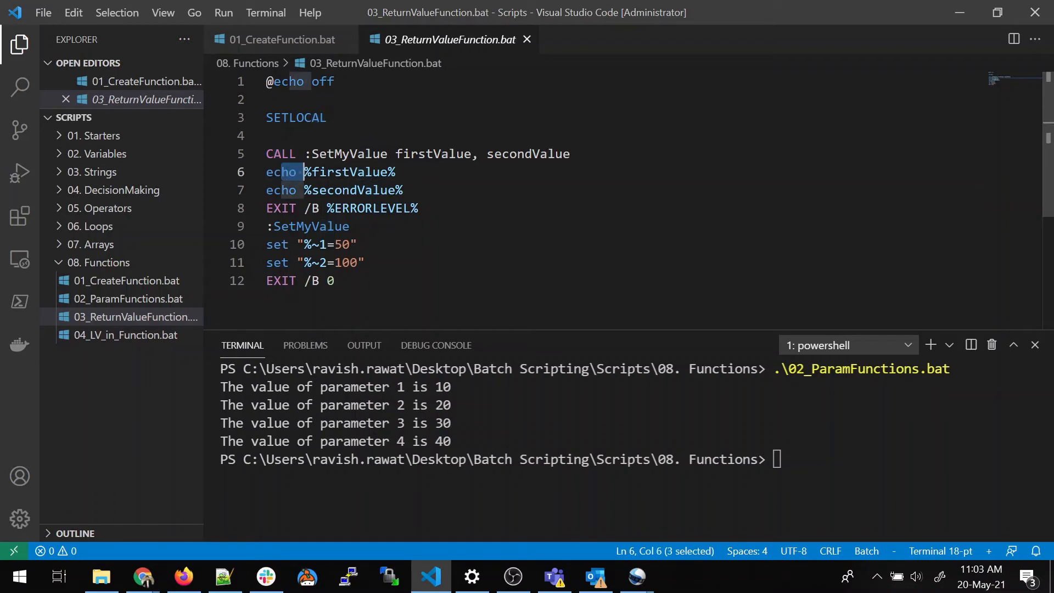
{"action": "double_click", "coordinate": [311, 226]}
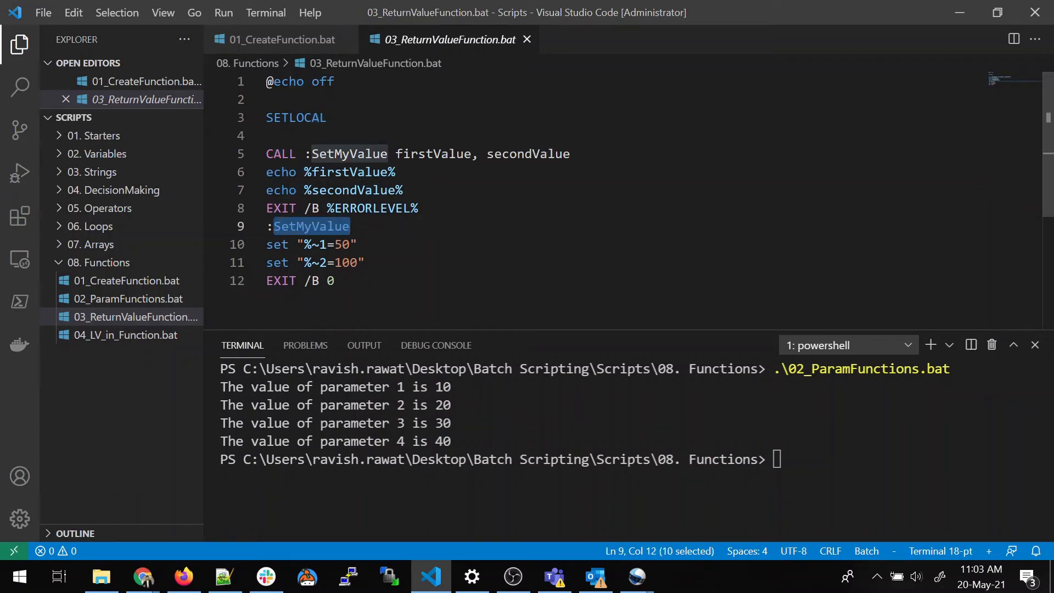
{"action": "double_click", "coordinate": [281, 154]}
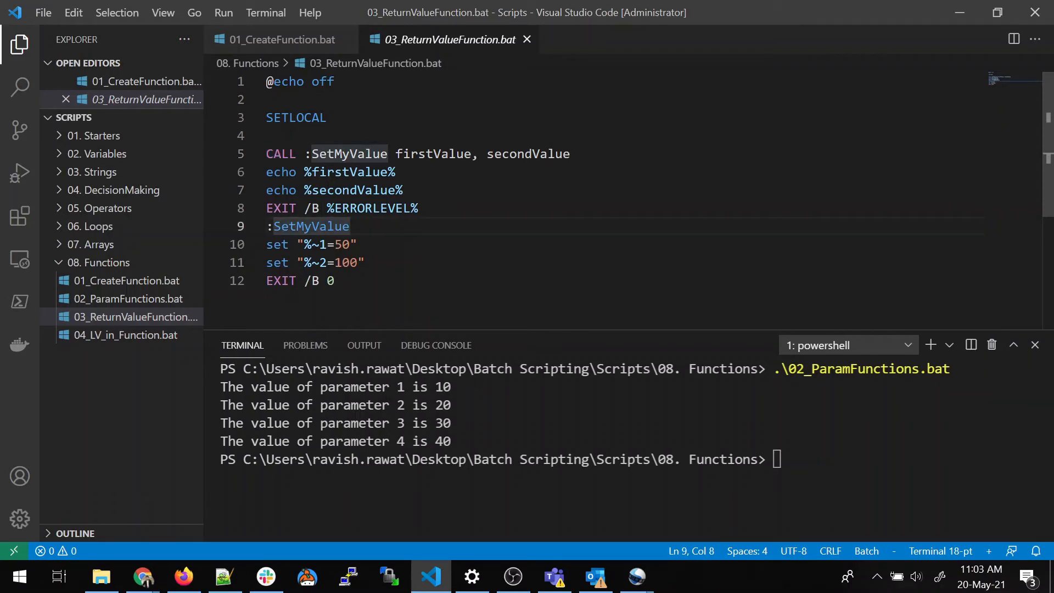
{"action": "double_click", "coordinate": [309, 226]}
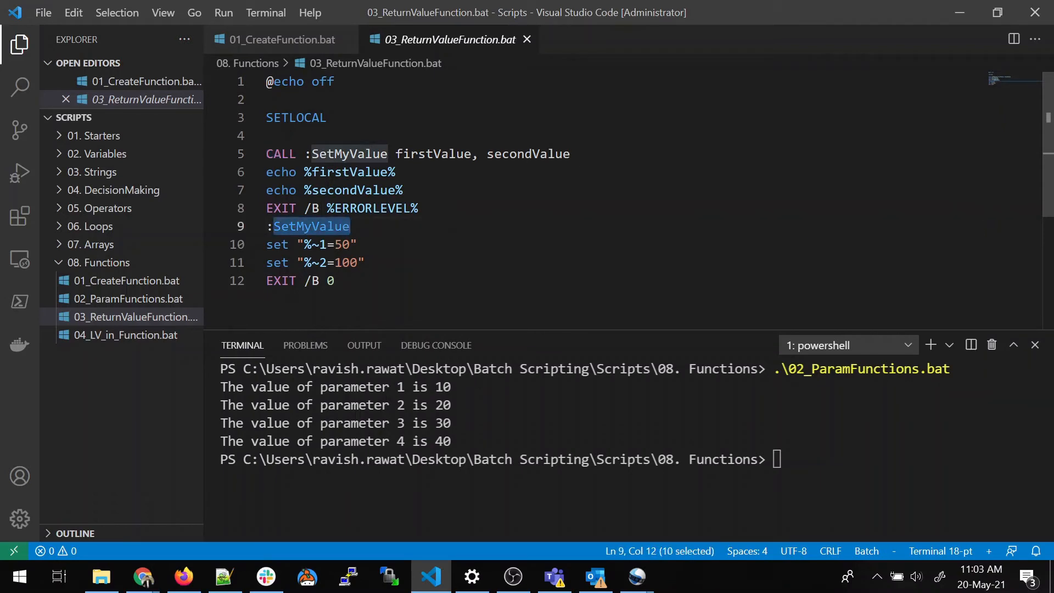
{"action": "double_click", "coordinate": [276, 244]}
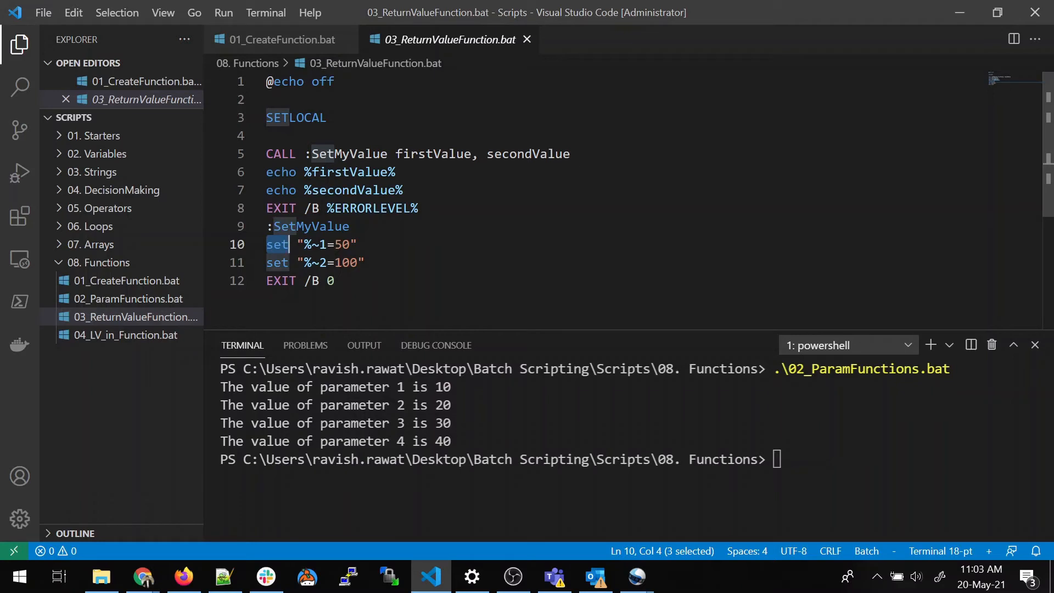
{"action": "left_click", "coordinate": [438, 154]}
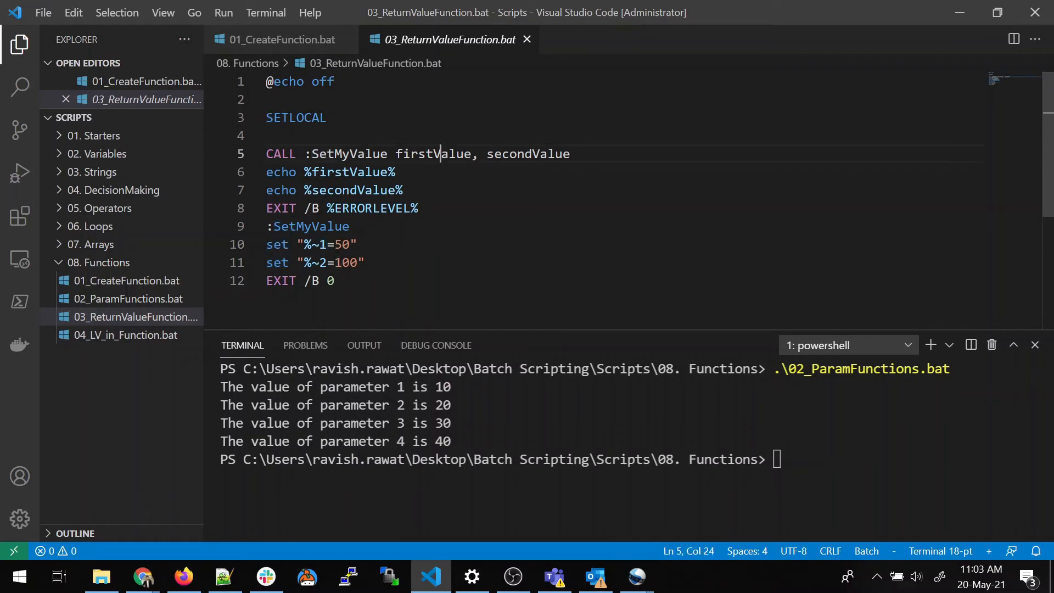
{"action": "double_click", "coordinate": [434, 153]}
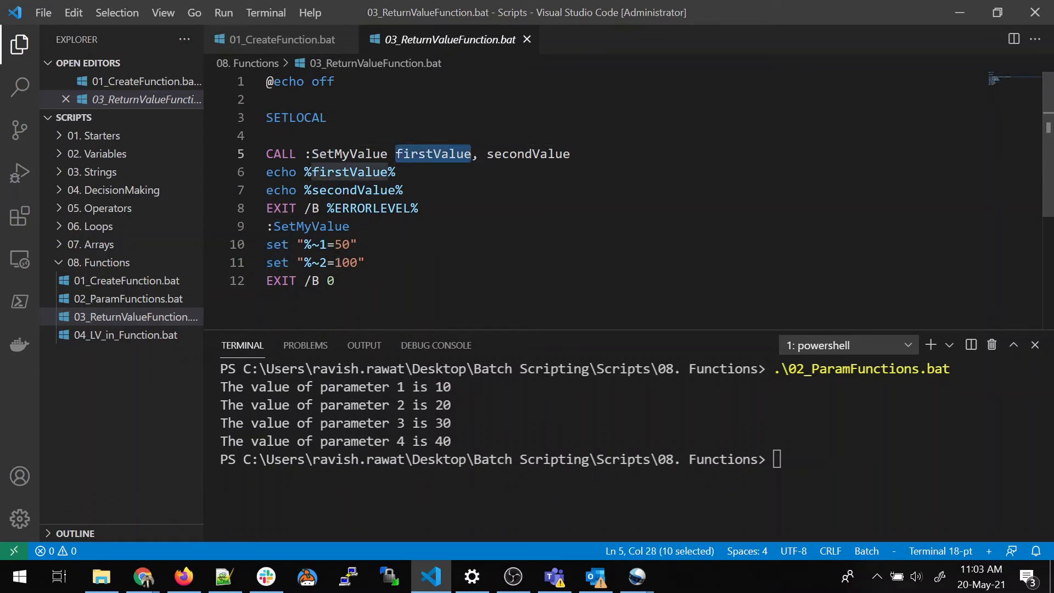
{"action": "double_click", "coordinate": [528, 154]}
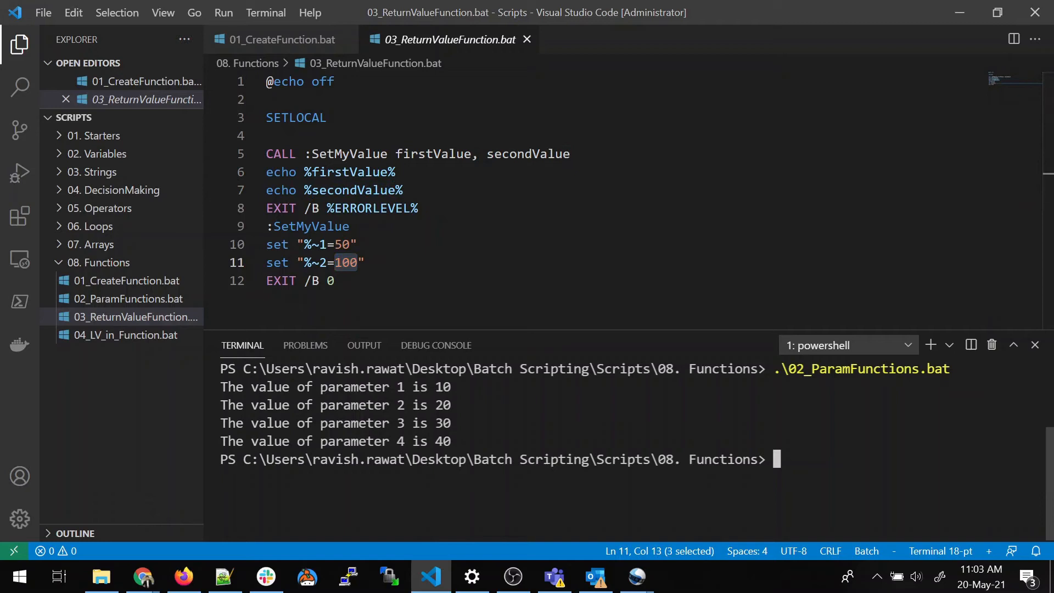
Step: Clear the terminal with cls and run .\03_ReturnValueFunction.bat, printing 50 and 100
{"action": "type", "text": "cls"}
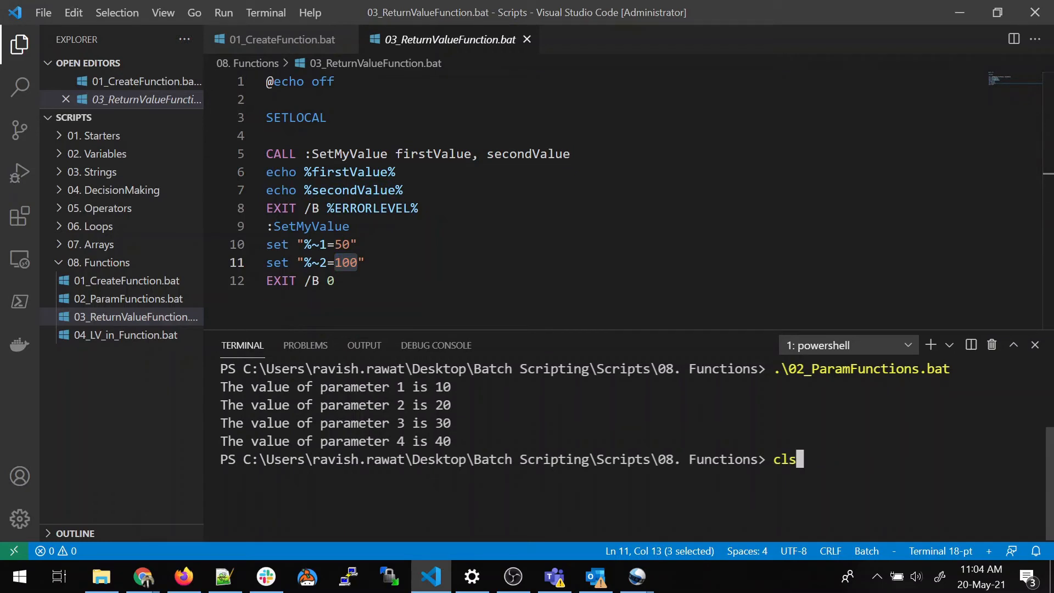
{"action": "key", "text": "Return"}
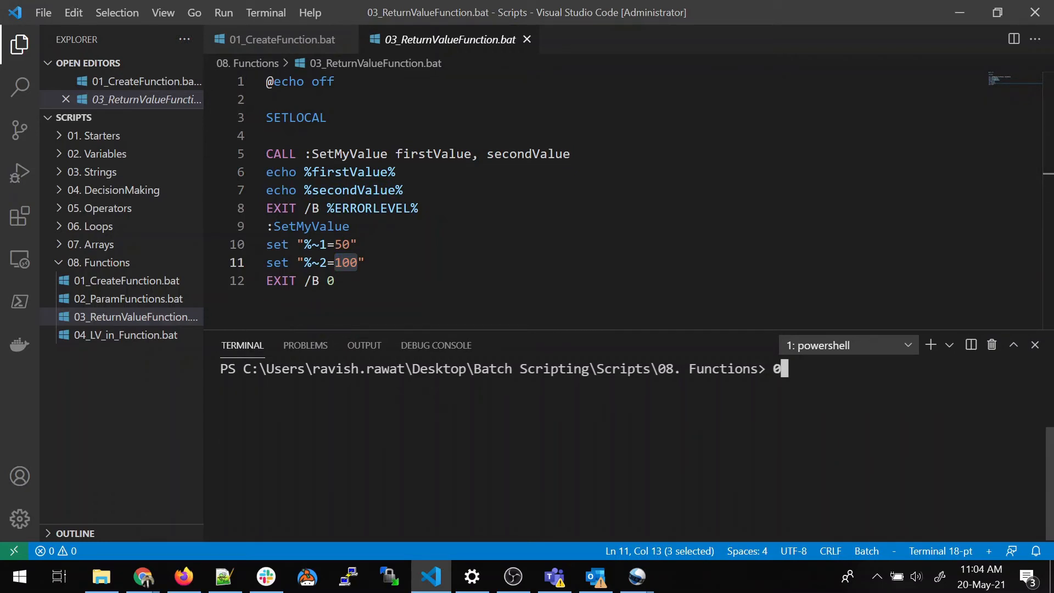
{"action": "type", "text": ".\\03_ReturnValueFunction.bat"}
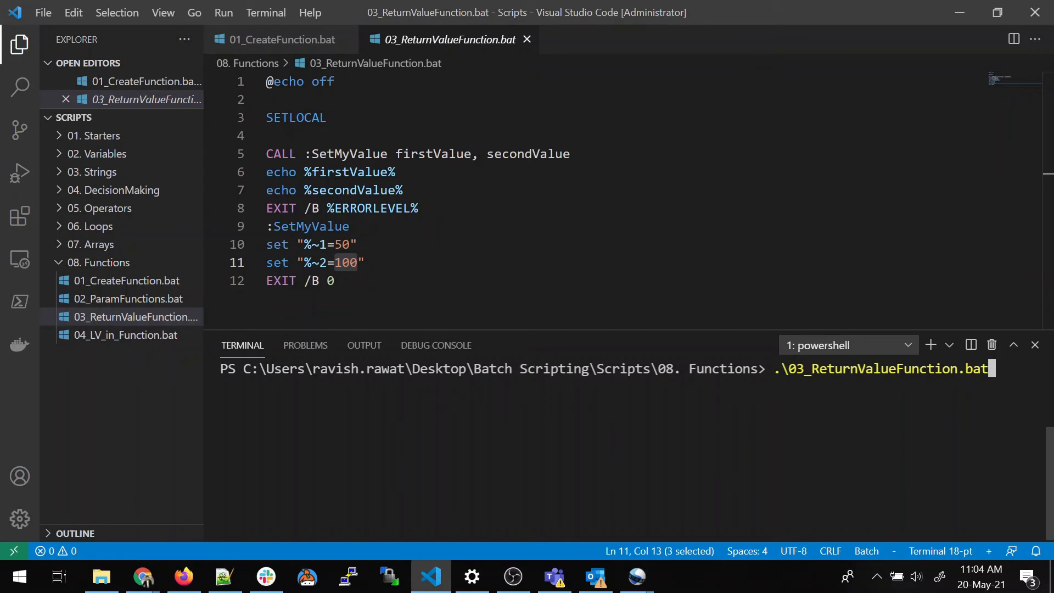
{"action": "key", "text": "Return"}
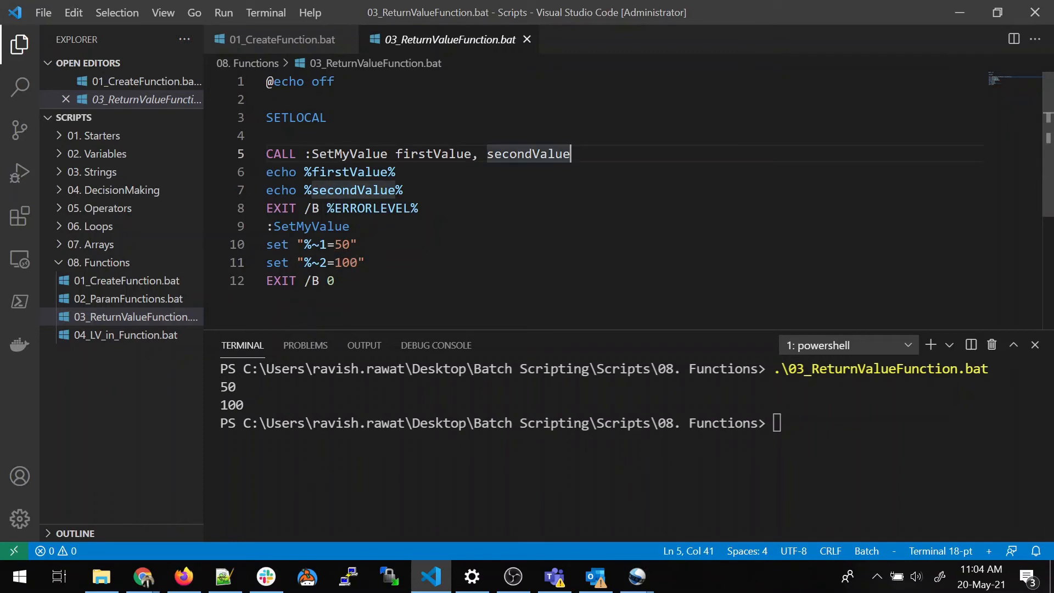
{"action": "type", "text": ", thirdValue"}
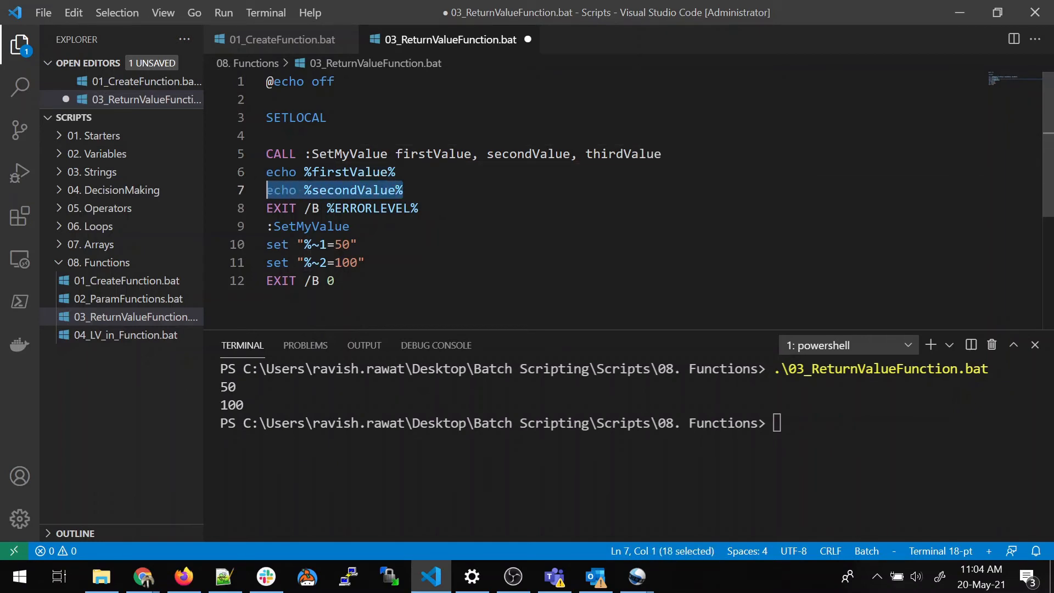
Step: Add set "%~3=200" returning thirdValue, save, and rerun to print 50, 100, 200
{"action": "left_click", "coordinate": [280, 208]}
{"action": "type", "text": "echo %thirdValue%"}
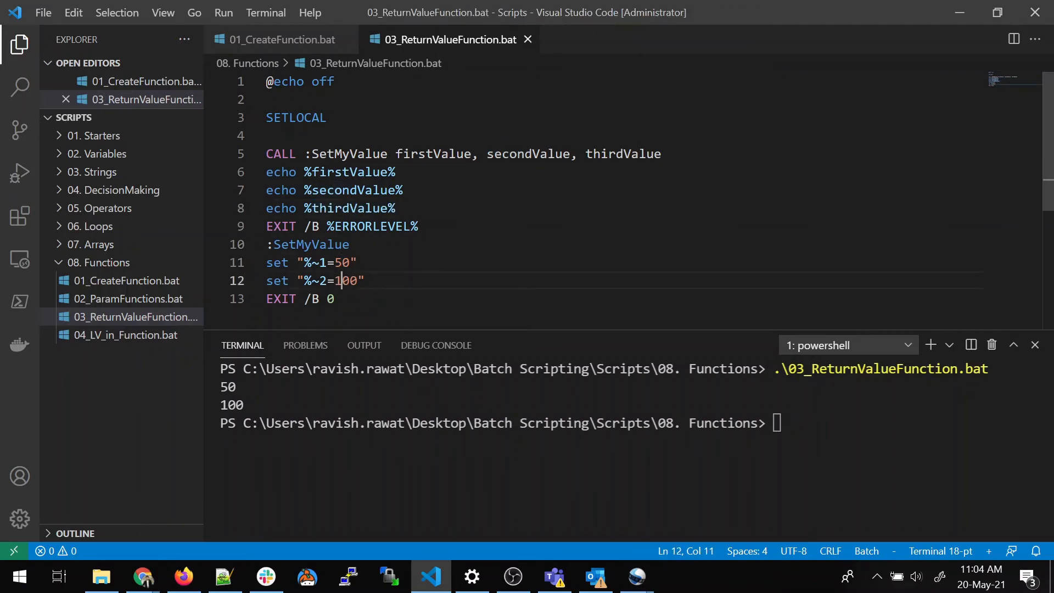
{"action": "type", "text": "set \""}
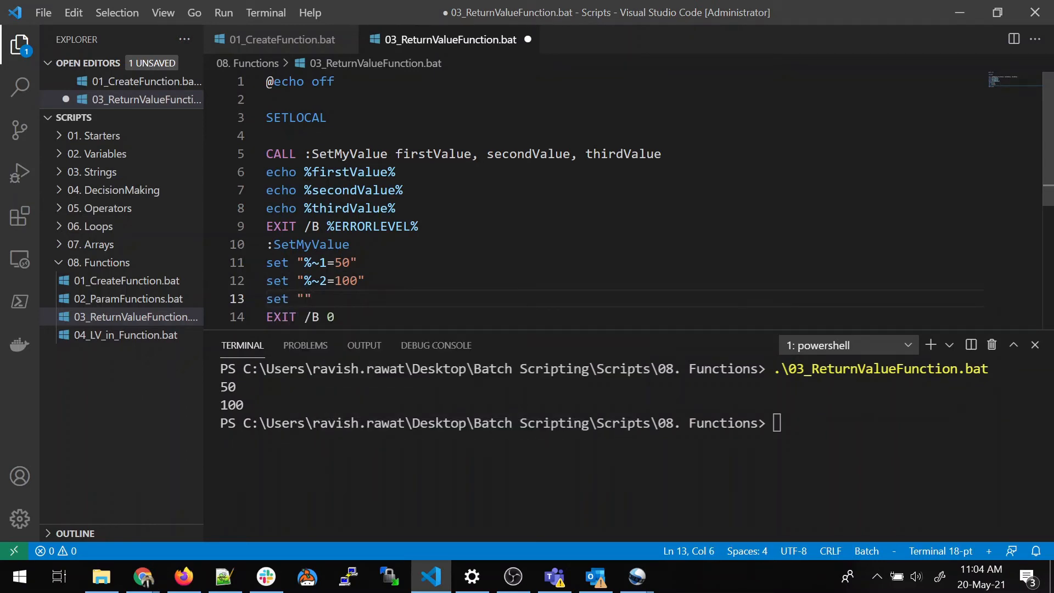
{"action": "type", "text": "%"}
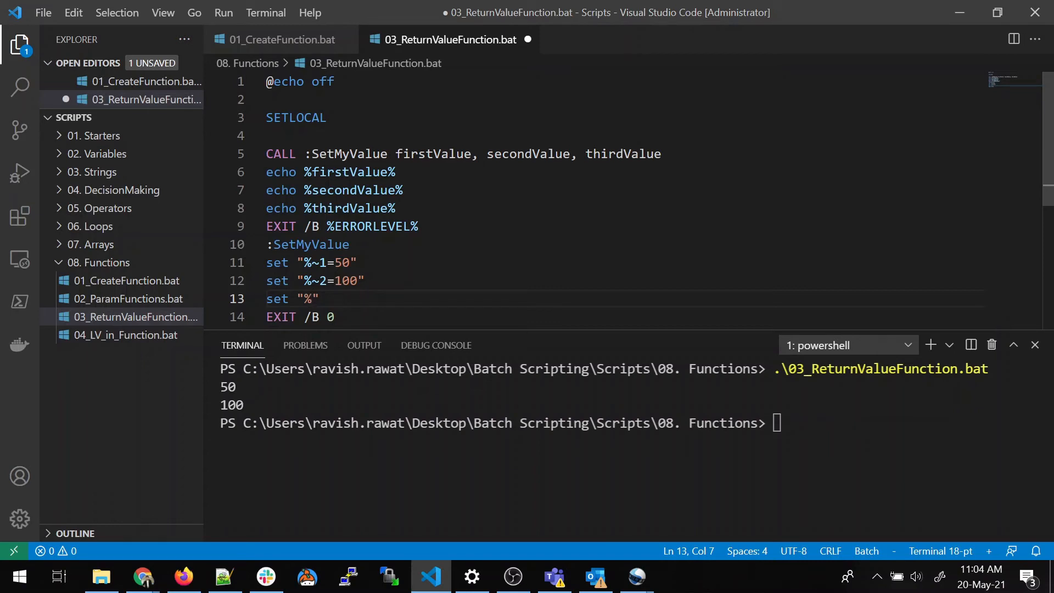
{"action": "type", "text": "~"}
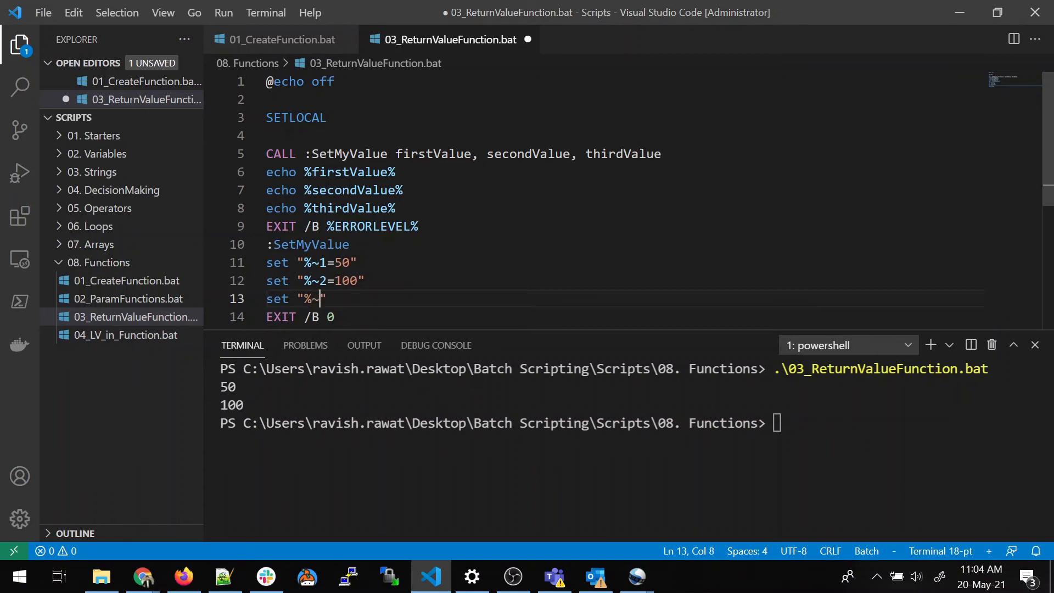
{"action": "type", "text": "3\""}
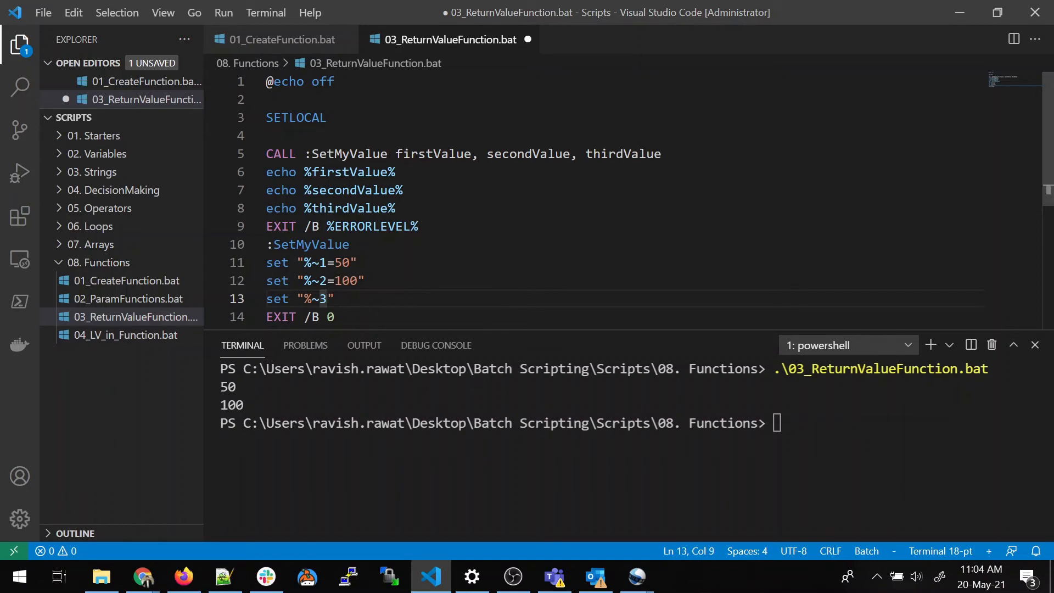
{"action": "type", "text": "200"}
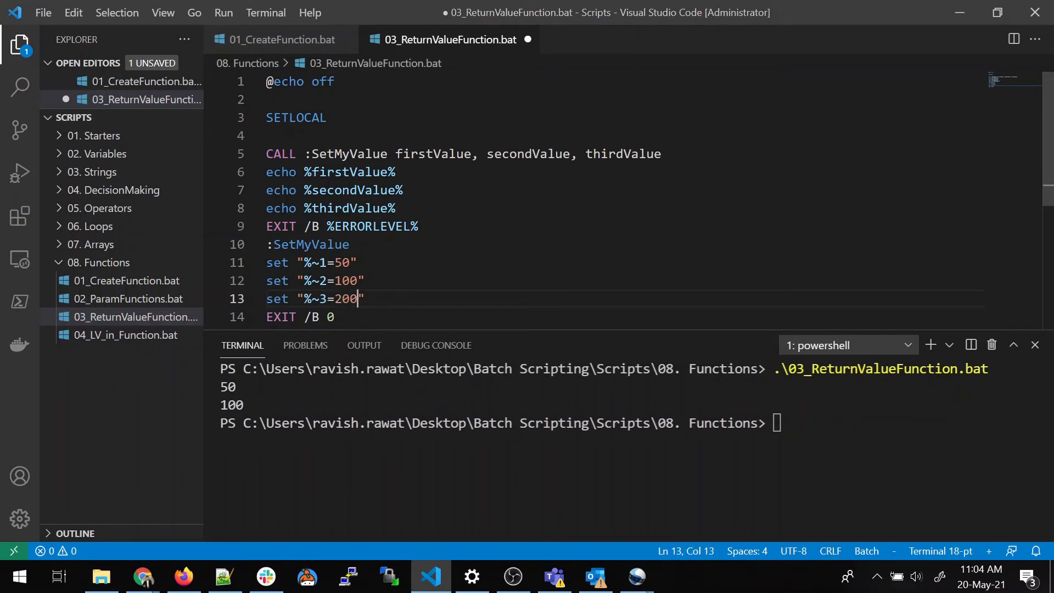
{"action": "key", "text": "ctrl+s"}
{"action": "type", "text": ".\\03_ReturnValueFunction.bat"}
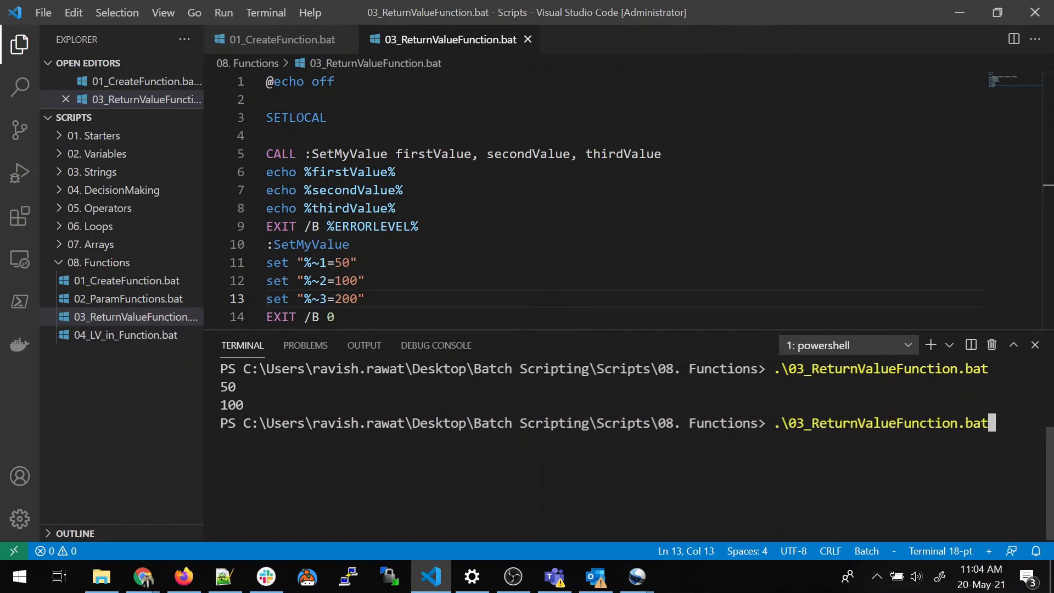
{"action": "key", "text": "Return"}
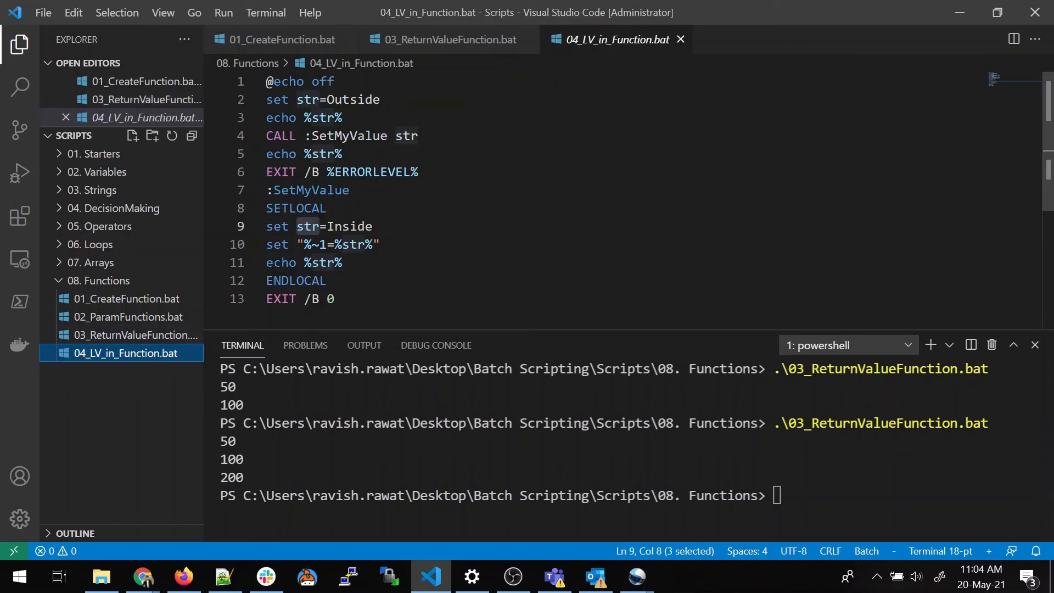
{"action": "left_click", "coordinate": [336, 81]}
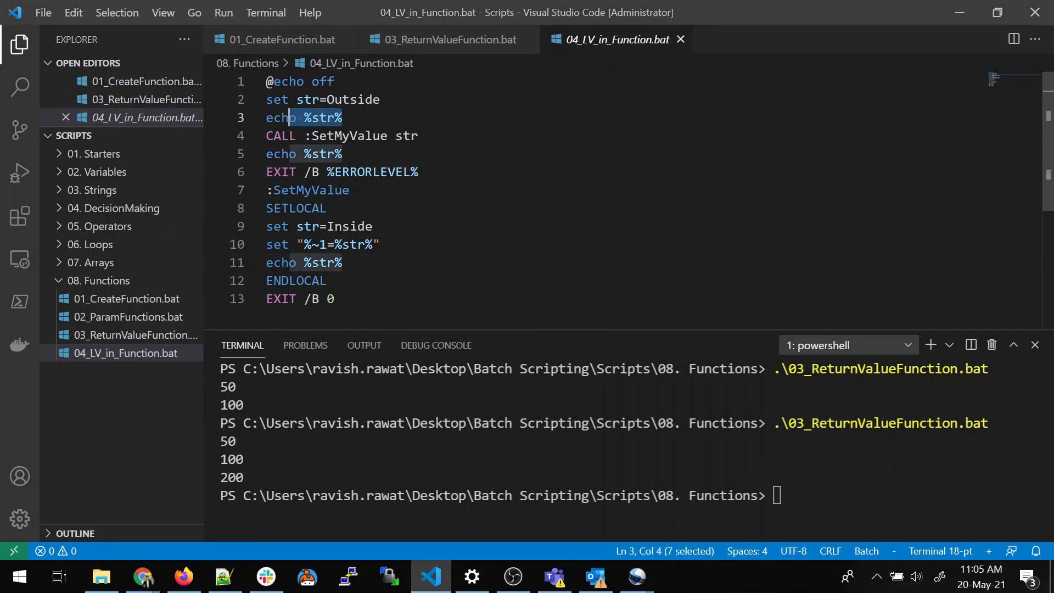
{"action": "type", "text": "cl"}
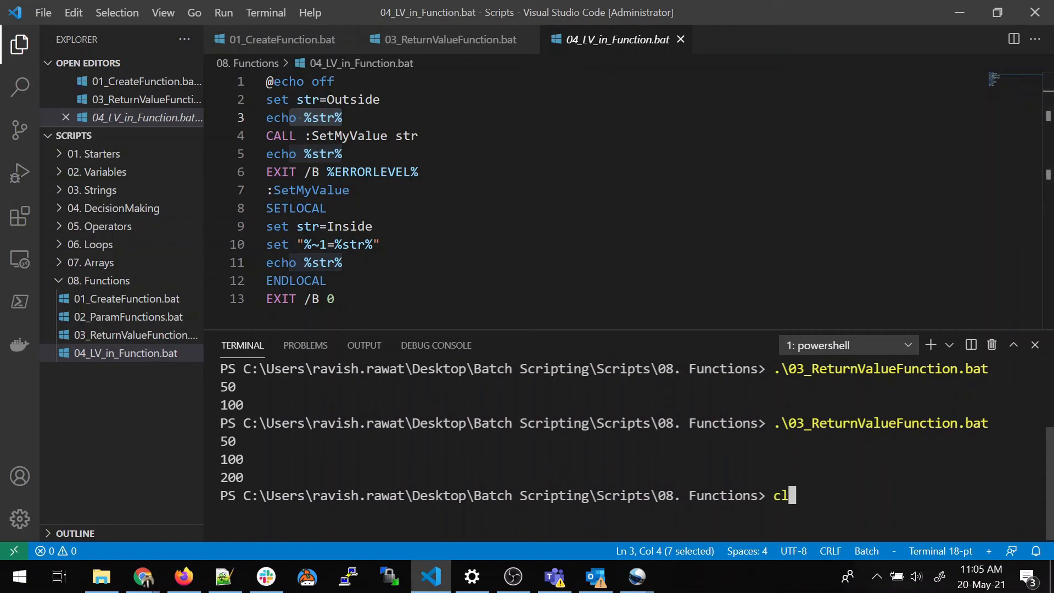
{"action": "key", "text": "Return"}
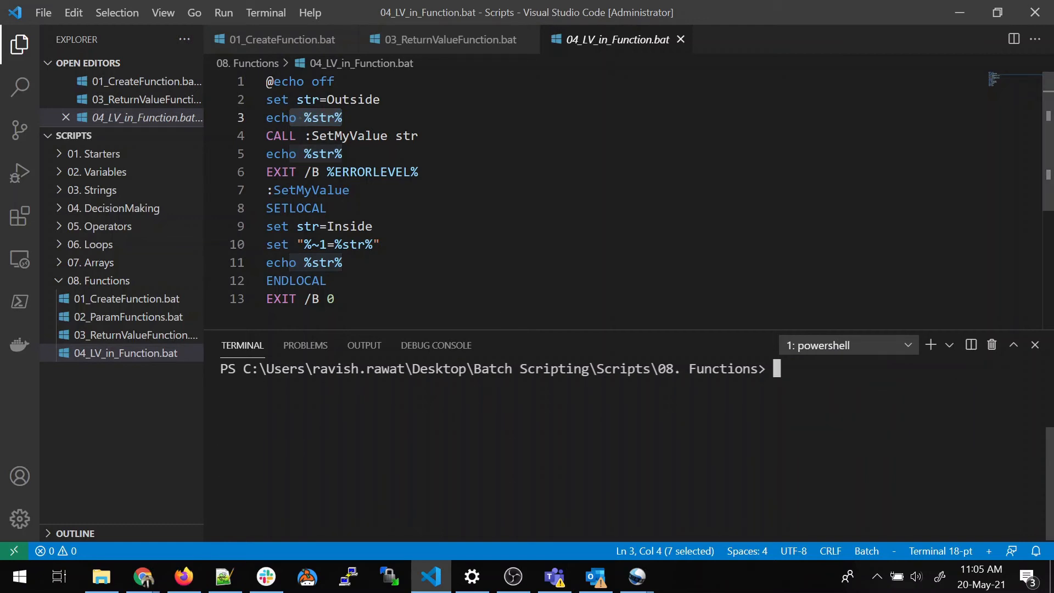
{"action": "left_click", "coordinate": [280, 135]}
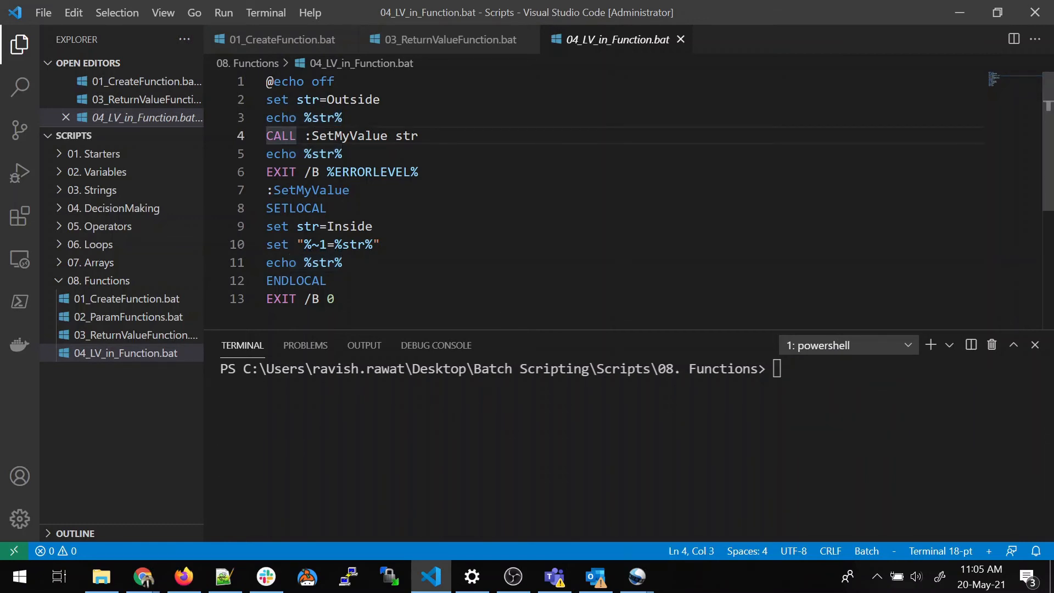
{"action": "double_click", "coordinate": [348, 136]}
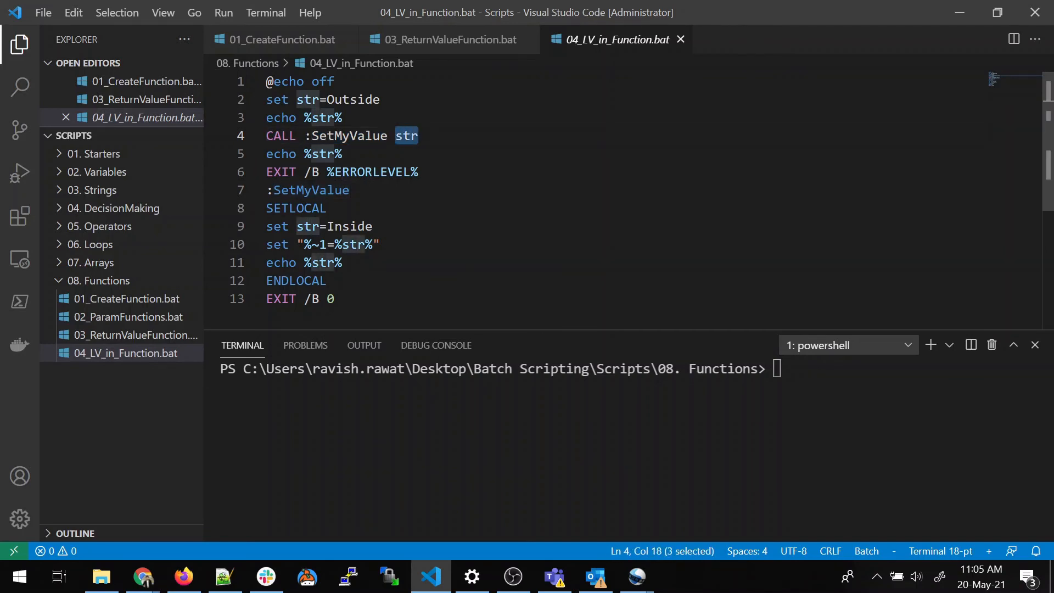
{"action": "left_click", "coordinate": [281, 136]}
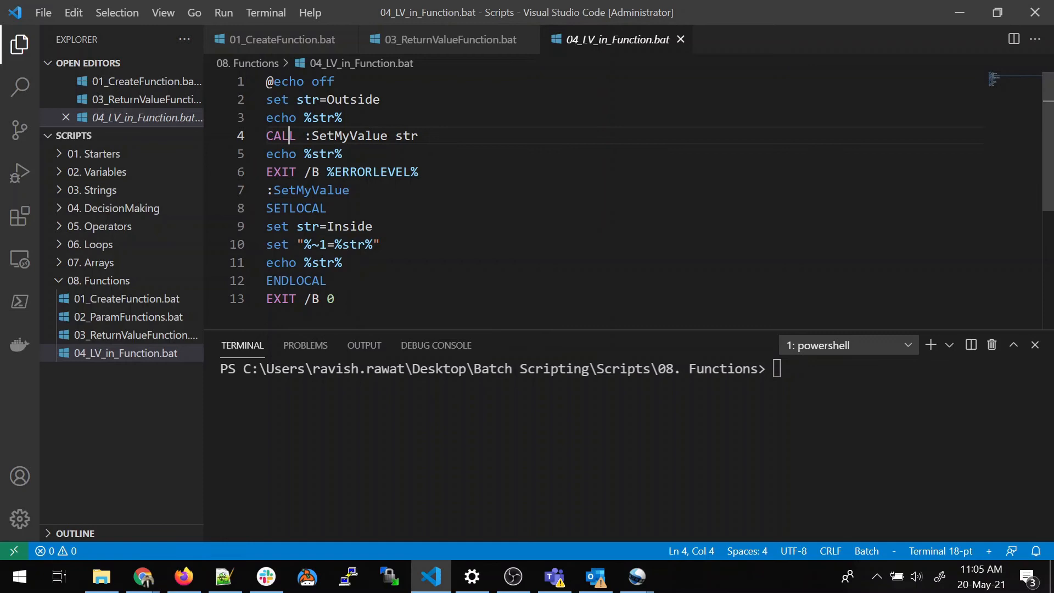
{"action": "double_click", "coordinate": [348, 137]}
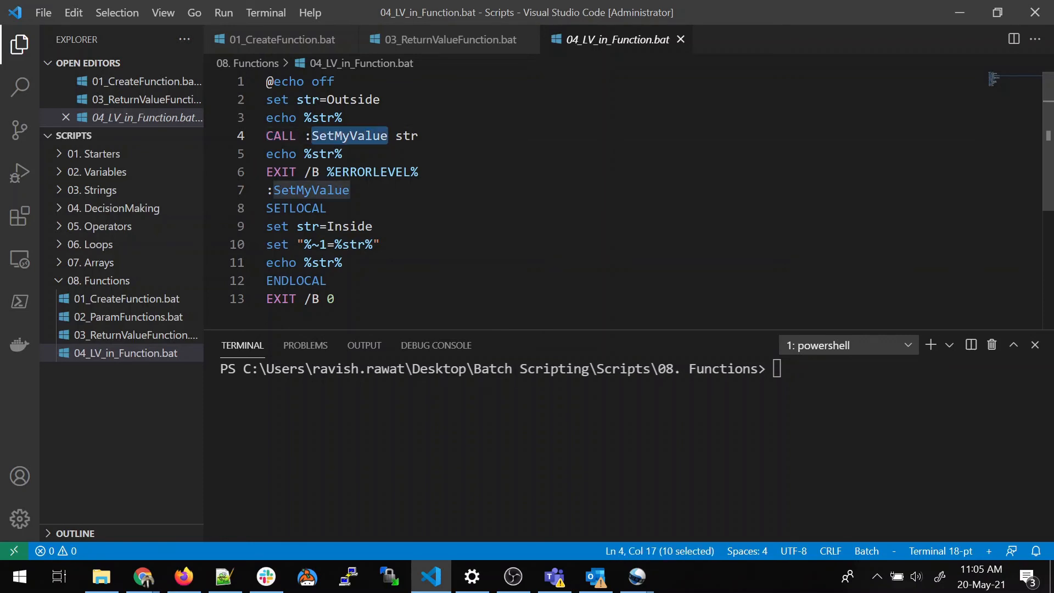
{"action": "double_click", "coordinate": [295, 209]}
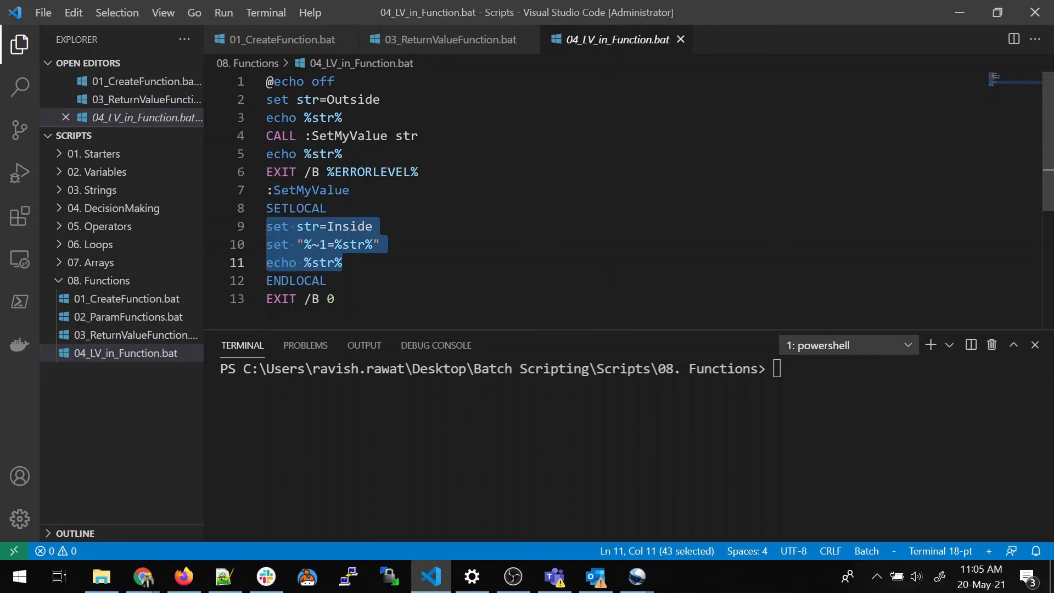
{"action": "left_click", "coordinate": [342, 262]}
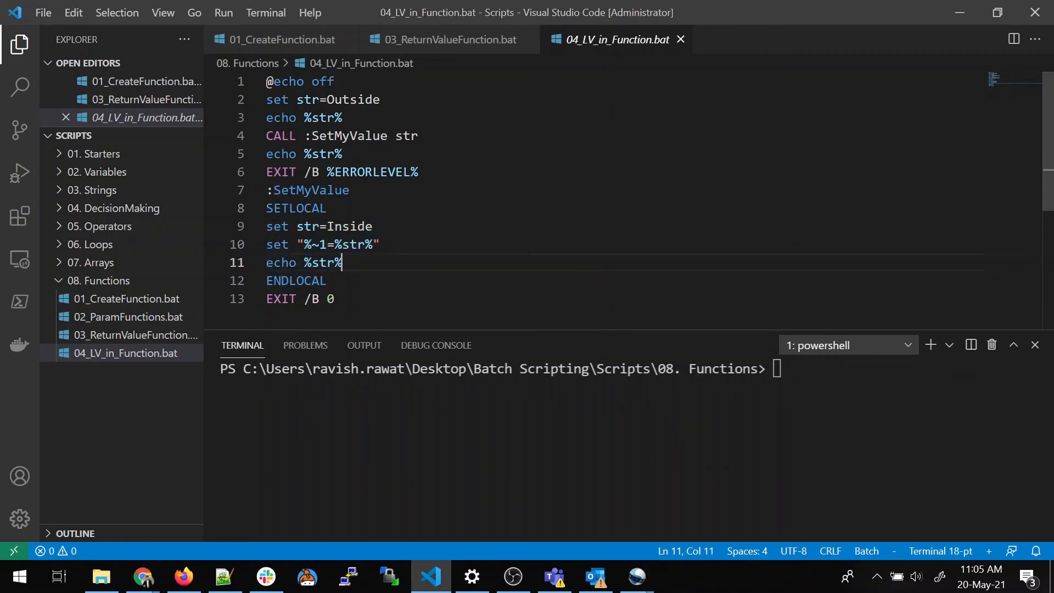
{"action": "left_click", "coordinate": [289, 208]}
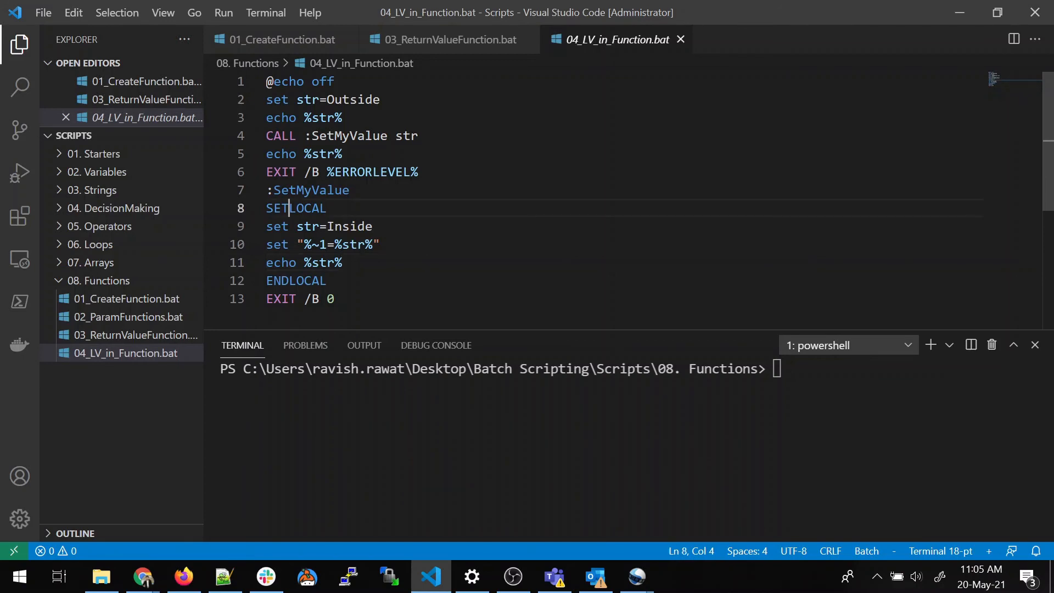
{"action": "double_click", "coordinate": [307, 227]}
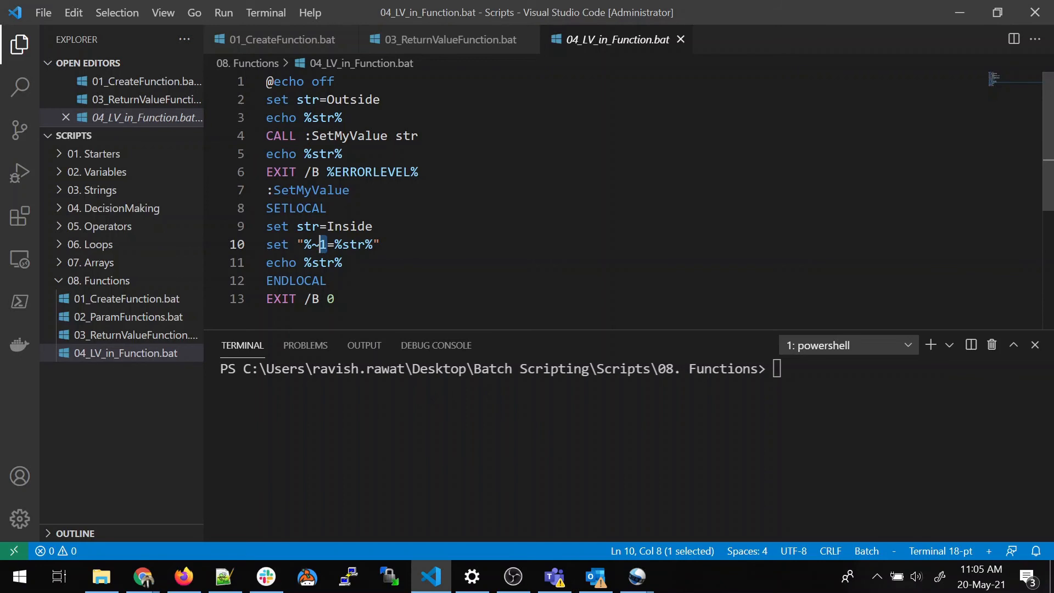
{"action": "left_click", "coordinate": [323, 244]}
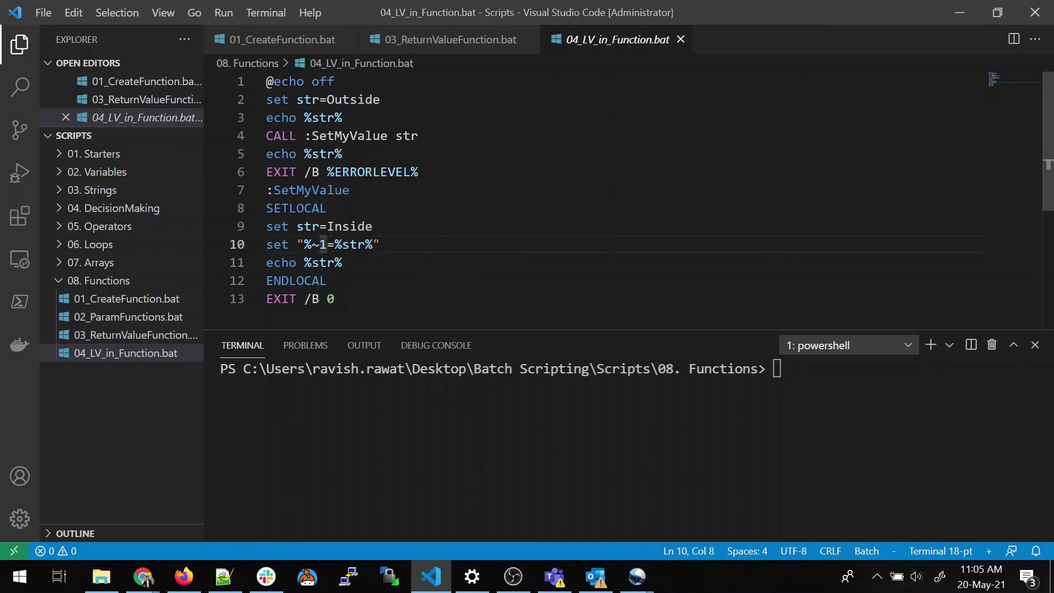
{"action": "left_click", "coordinate": [292, 208]}
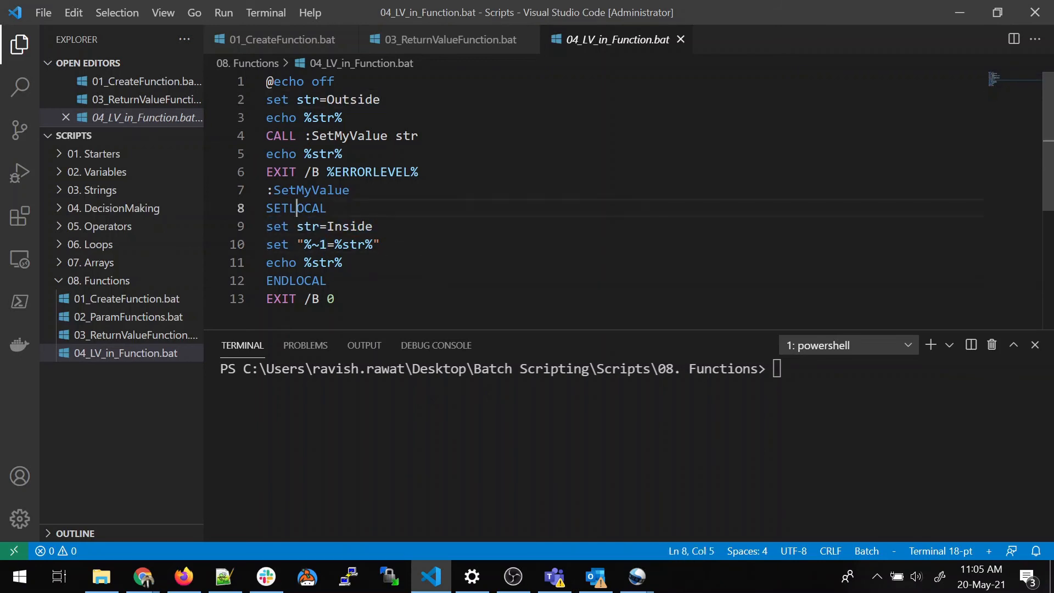
{"action": "double_click", "coordinate": [295, 280]}
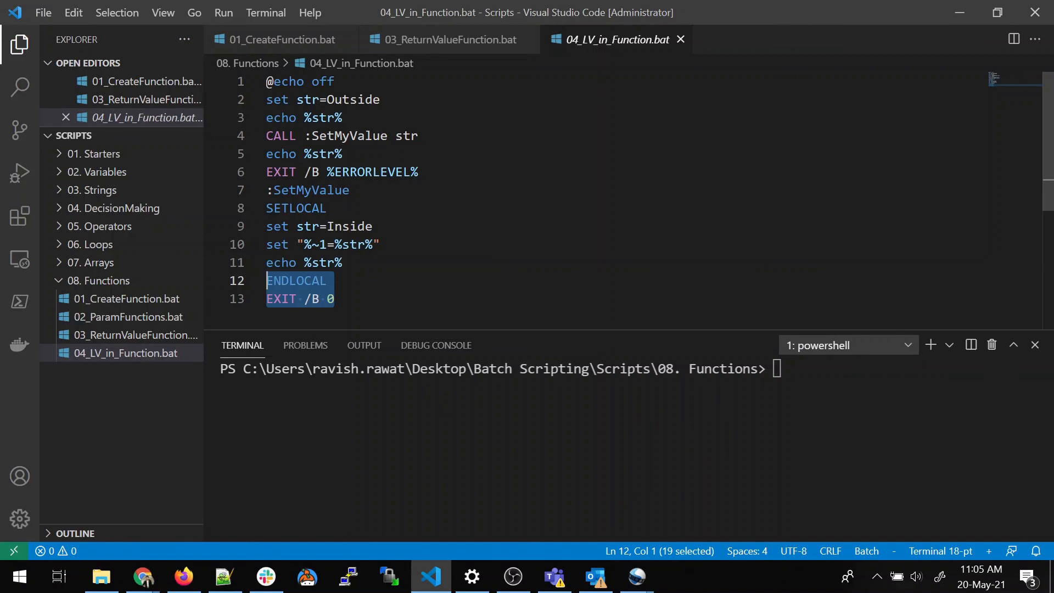
{"action": "left_click", "coordinate": [335, 299]}
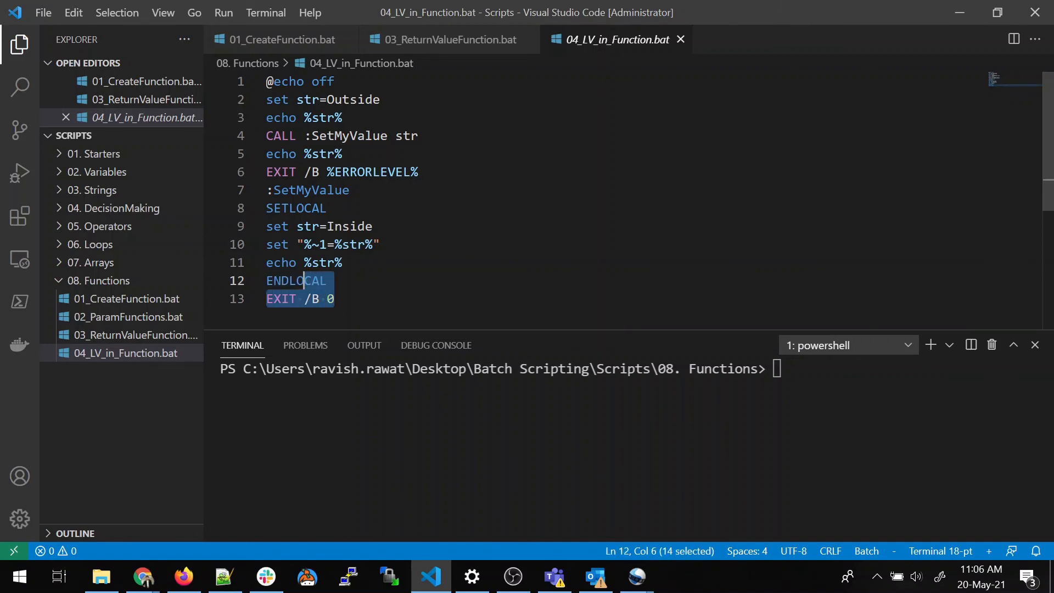
{"action": "left_click", "coordinate": [334, 299]}
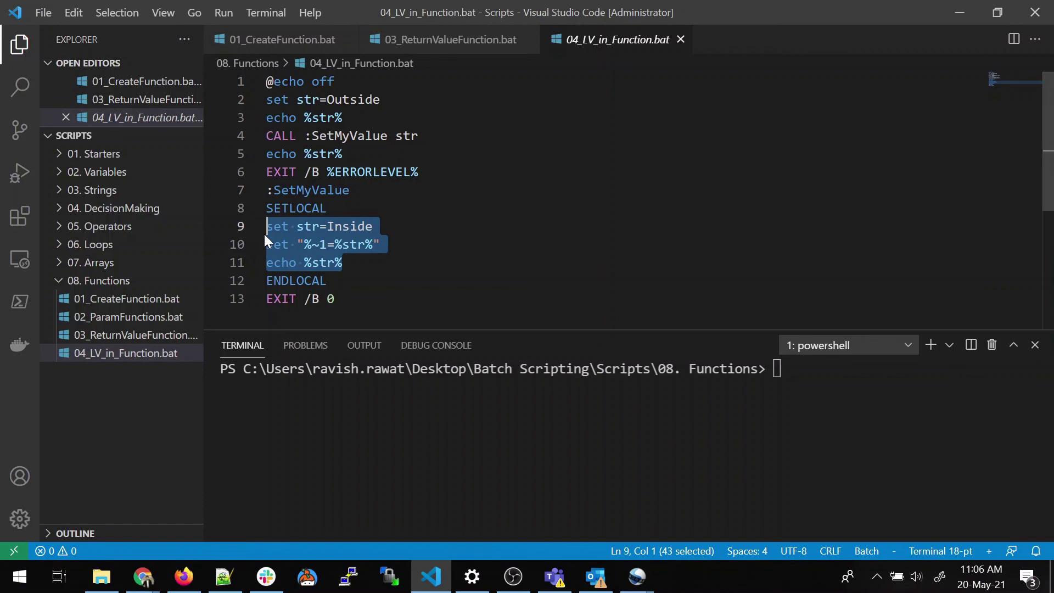
{"action": "mouse_move", "coordinate": [268, 243]}
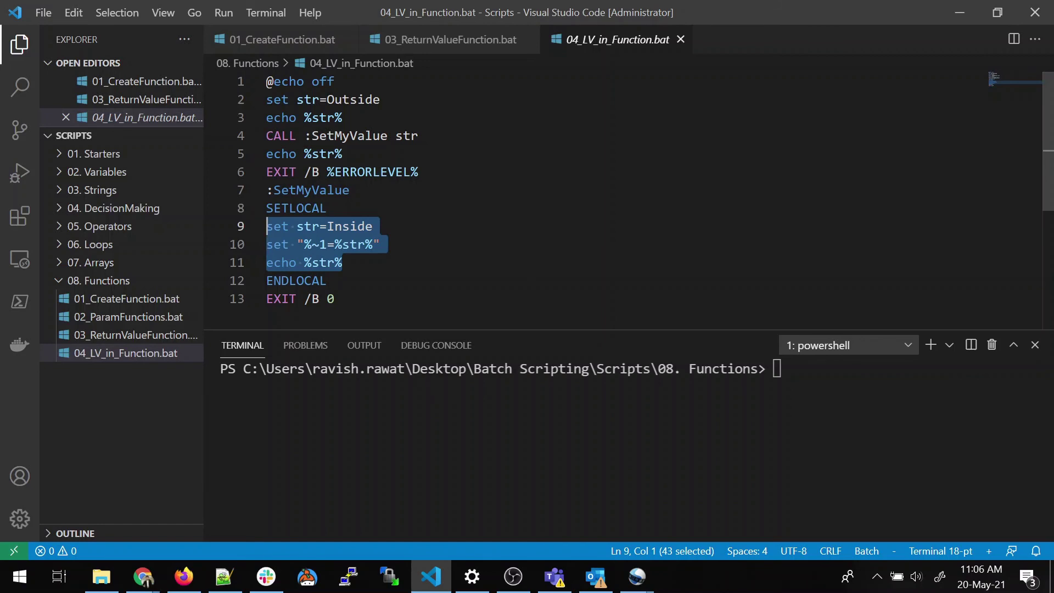
{"action": "left_click", "coordinate": [342, 263]}
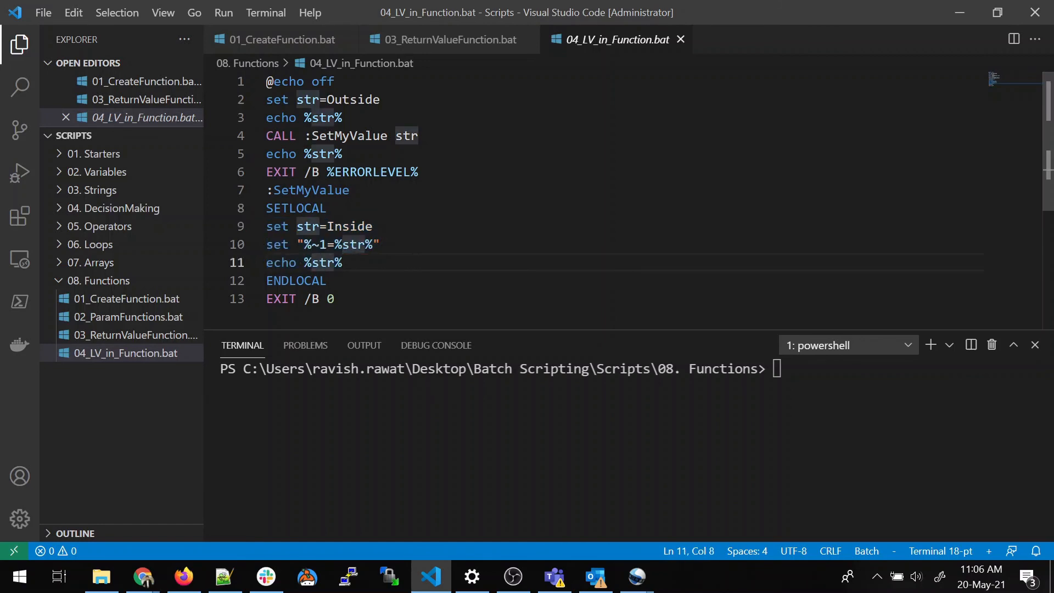
{"action": "double_click", "coordinate": [307, 226]}
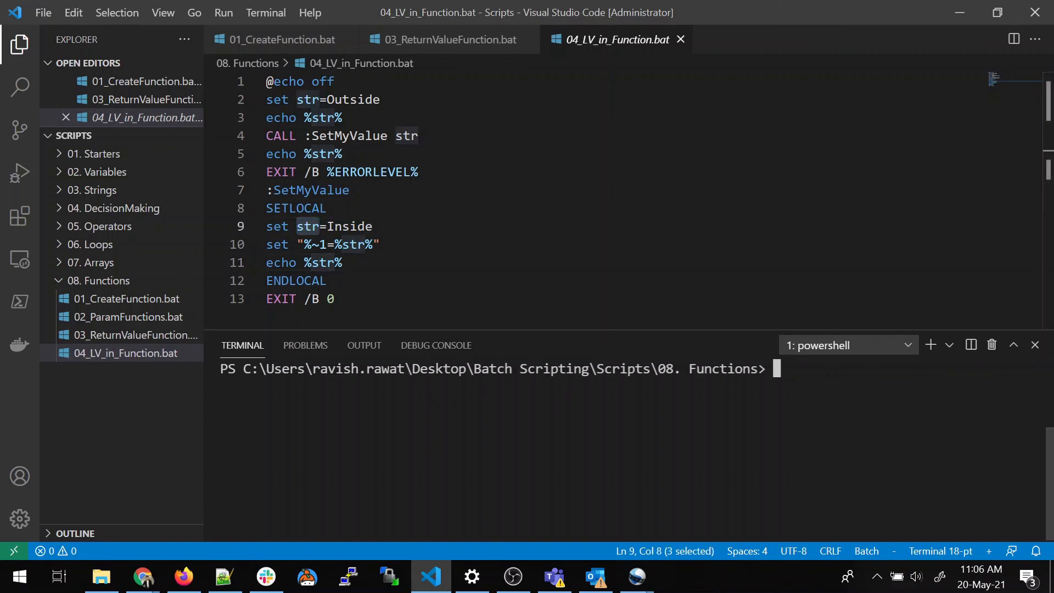
Step: Run .\04_LV_in_Function.bat, printing Outside, Inside, Outside to show local scope
{"action": "type", "text": "04"}
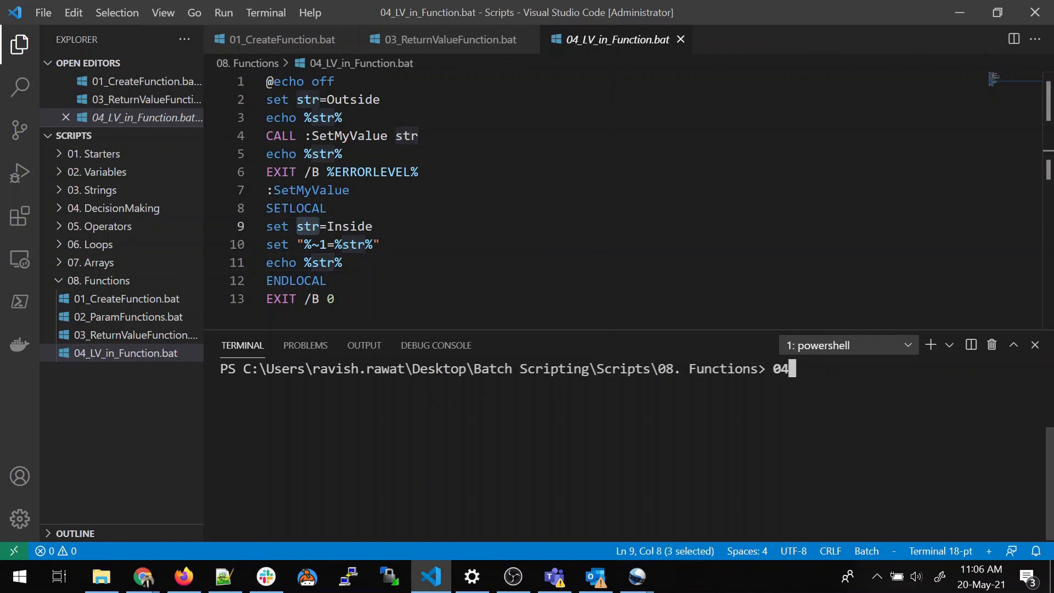
{"action": "key", "text": "Return"}
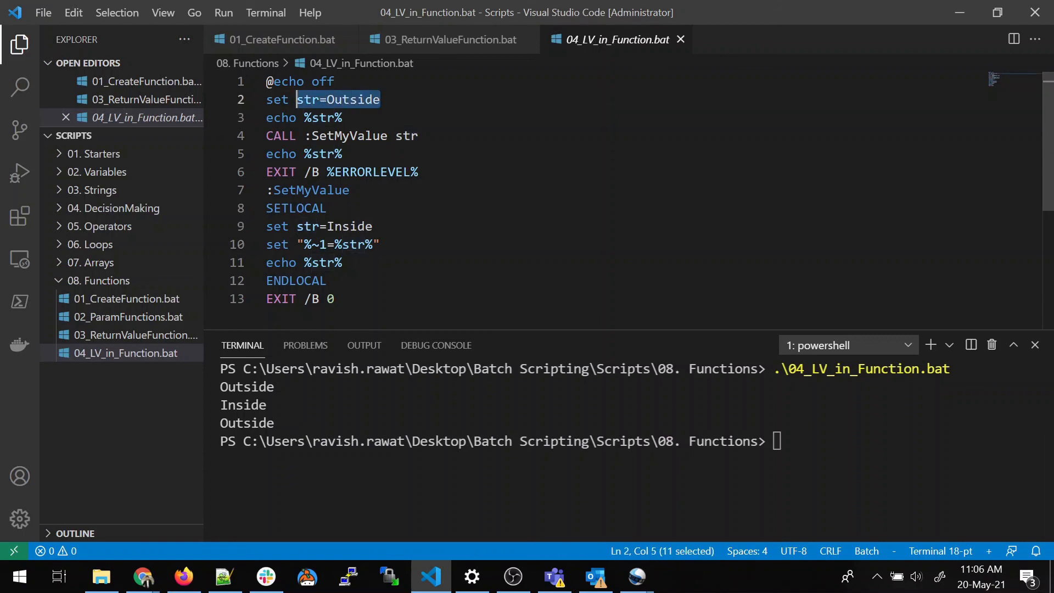
{"action": "left_click", "coordinate": [318, 118]}
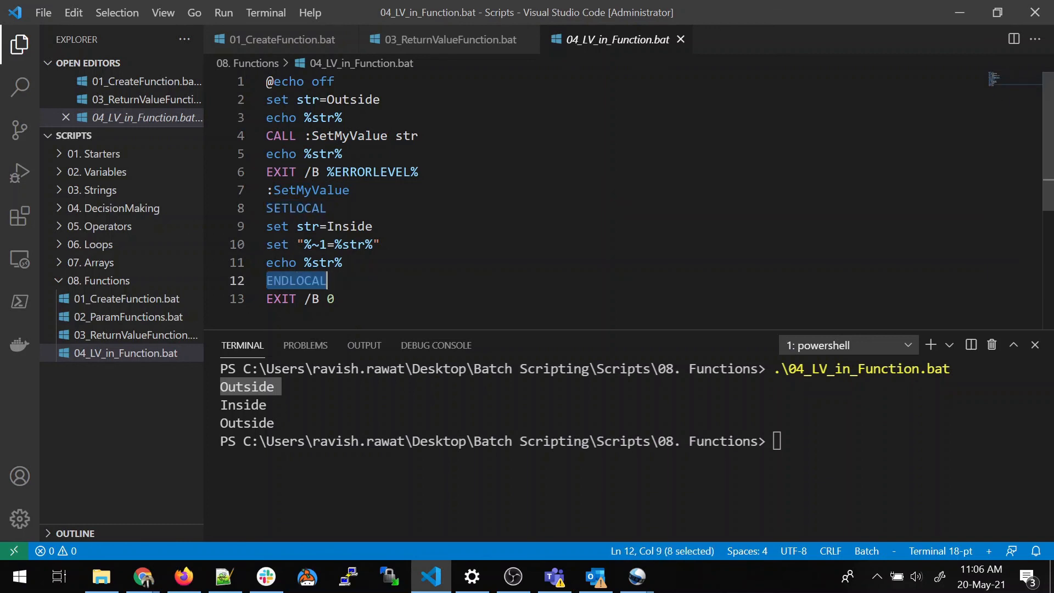
{"action": "double_click", "coordinate": [349, 226]}
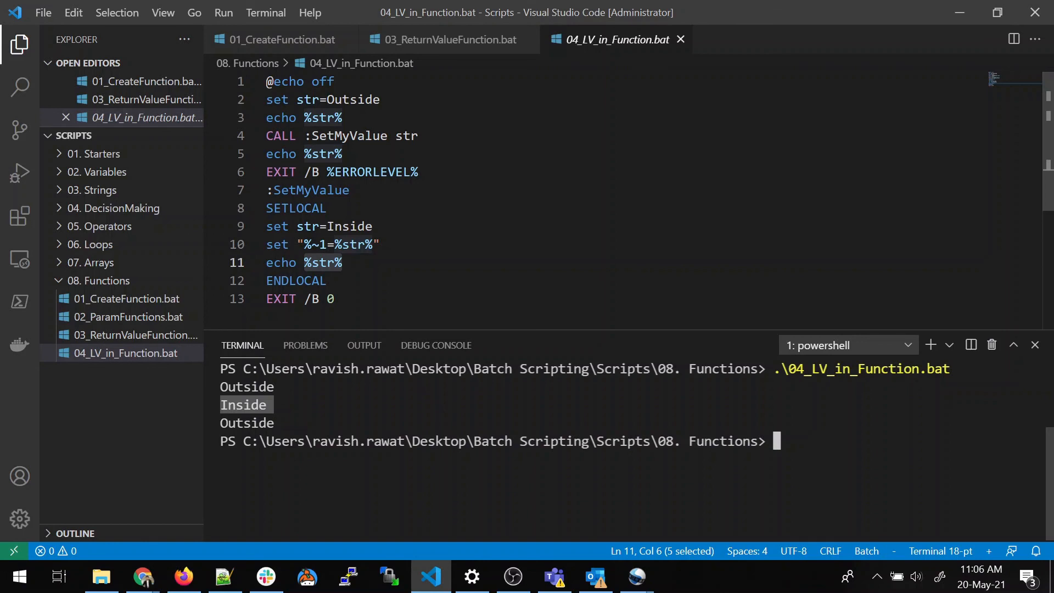
{"action": "left_click", "coordinate": [274, 207]}
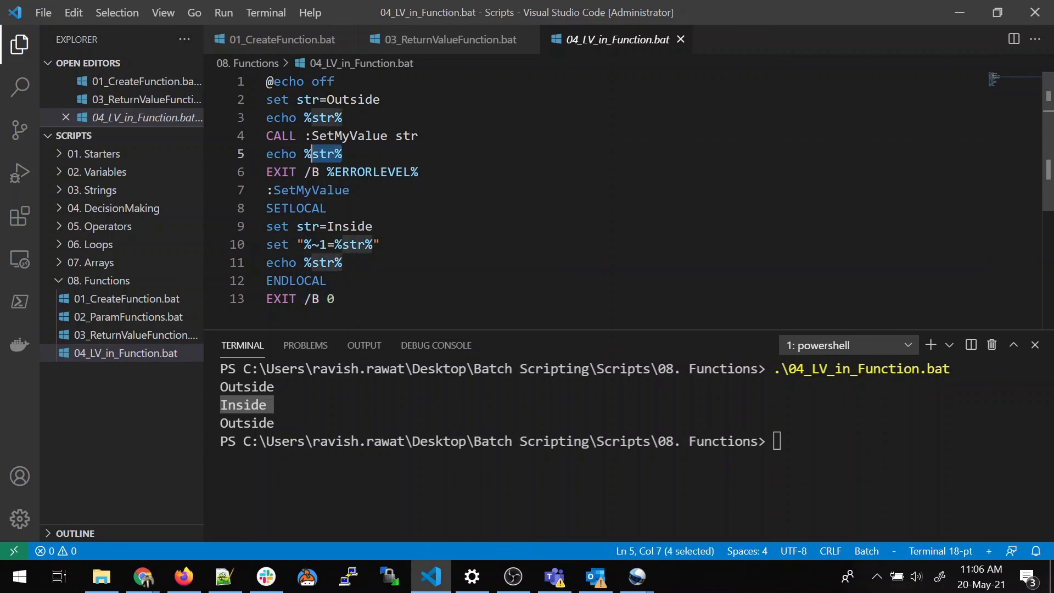
{"action": "left_click", "coordinate": [341, 262]}
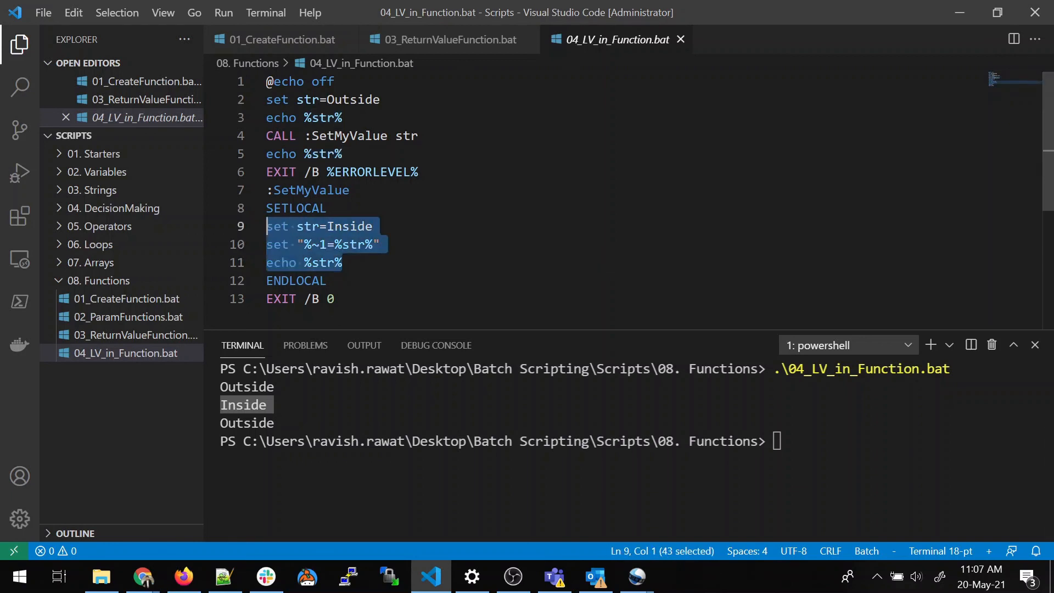
{"action": "left_click", "coordinate": [296, 280]}
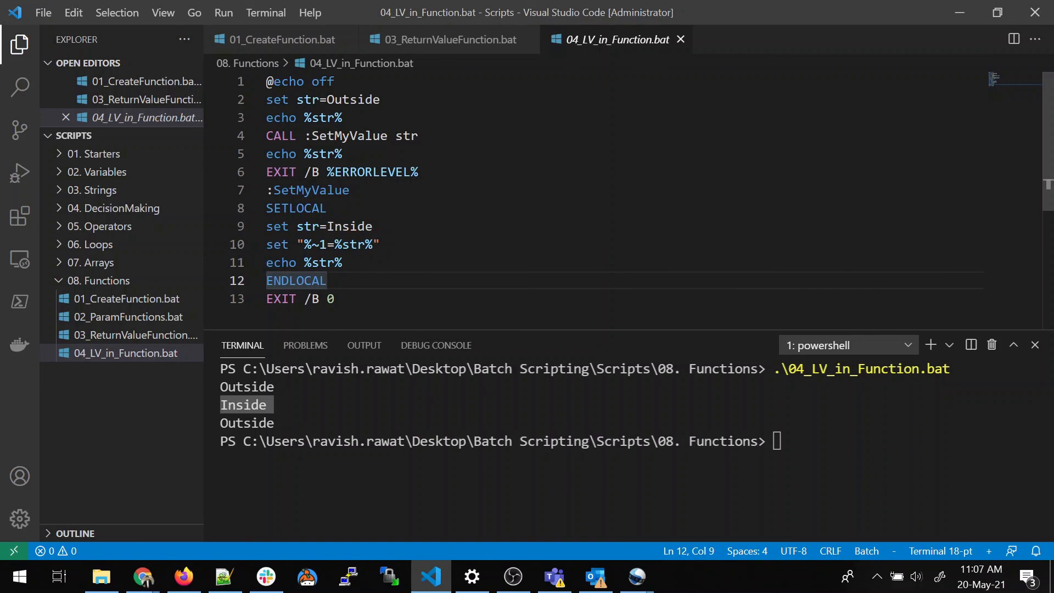
{"action": "left_click", "coordinate": [294, 190]}
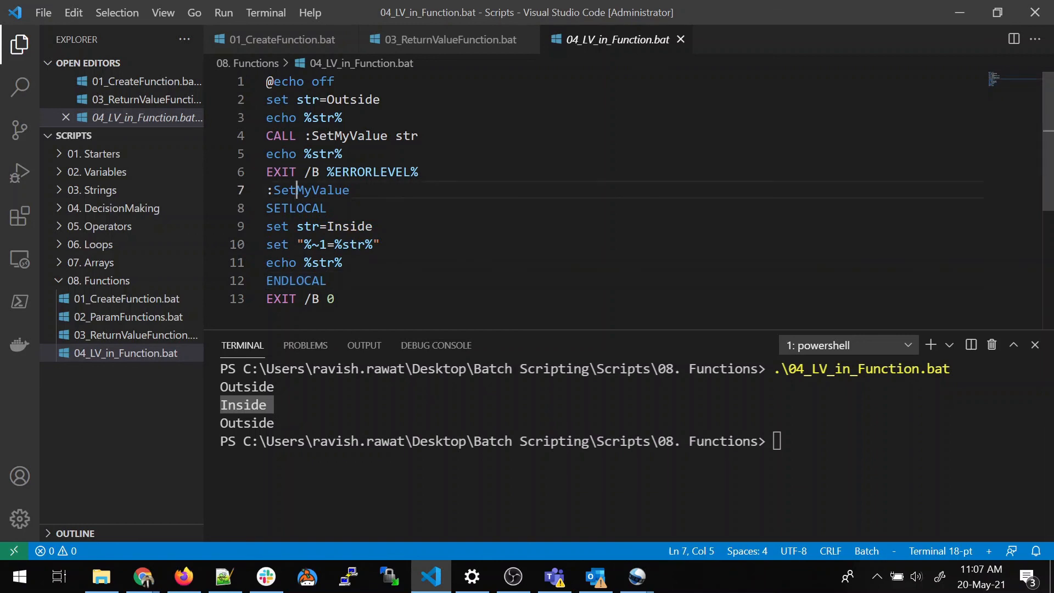
{"action": "double_click", "coordinate": [295, 280]}
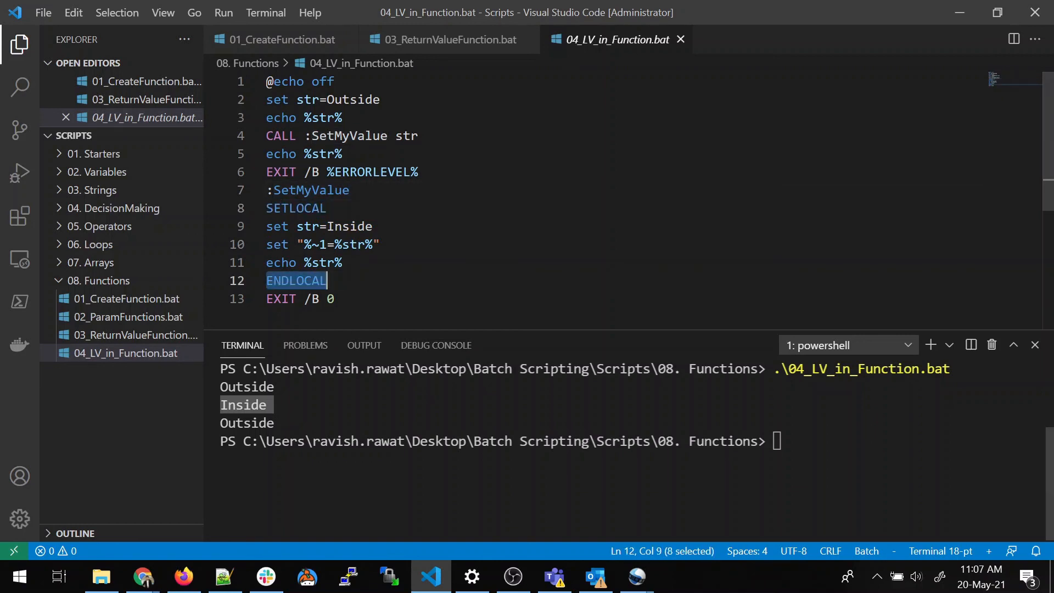
{"action": "left_click", "coordinate": [304, 154]}
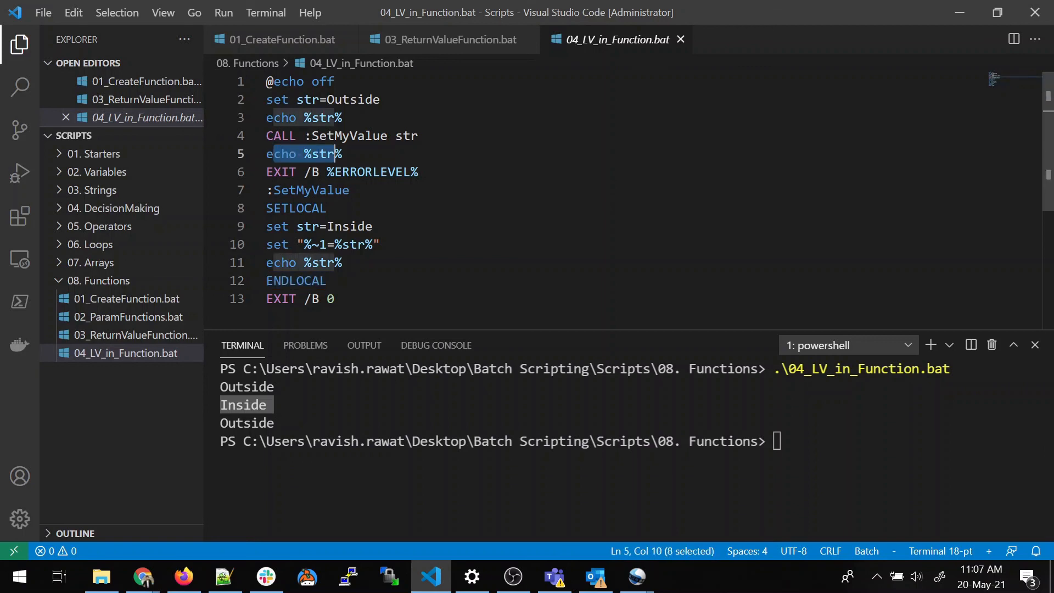